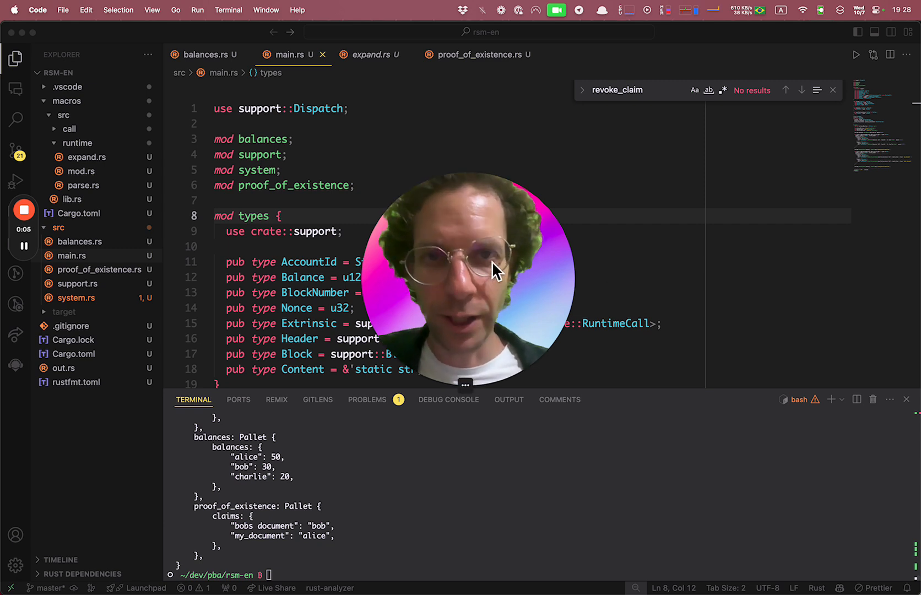
mouse_move(527, 260)
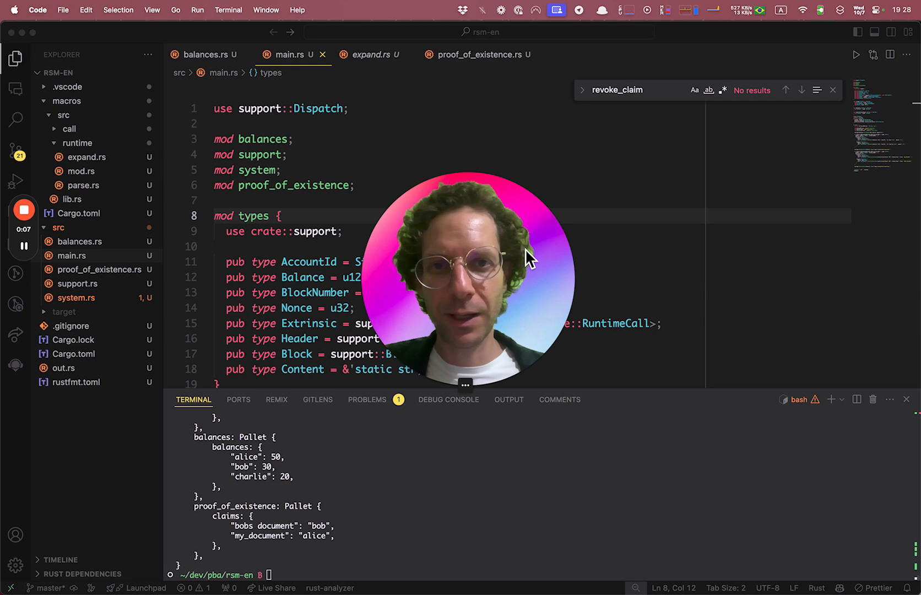
mouse_move(476, 261)
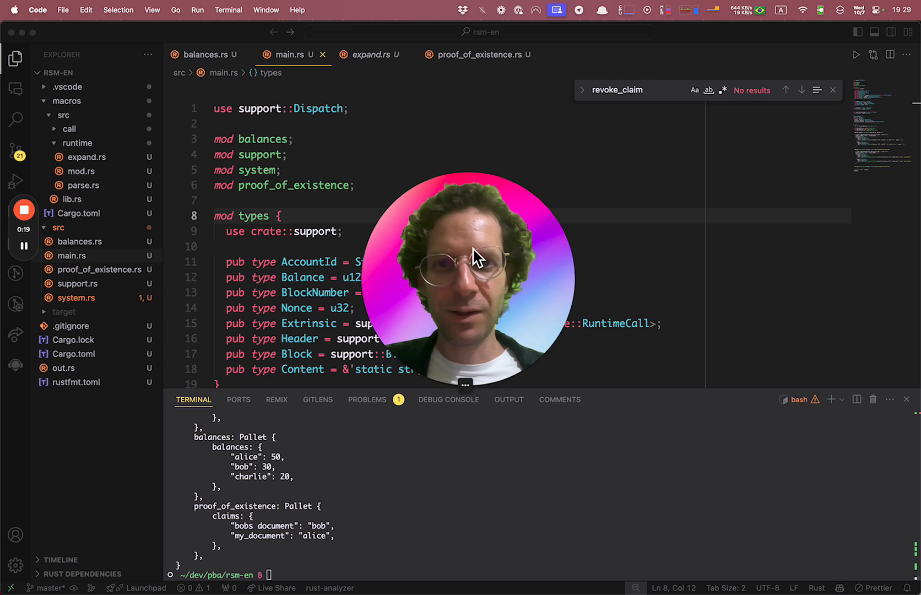
mouse_move(494, 264)
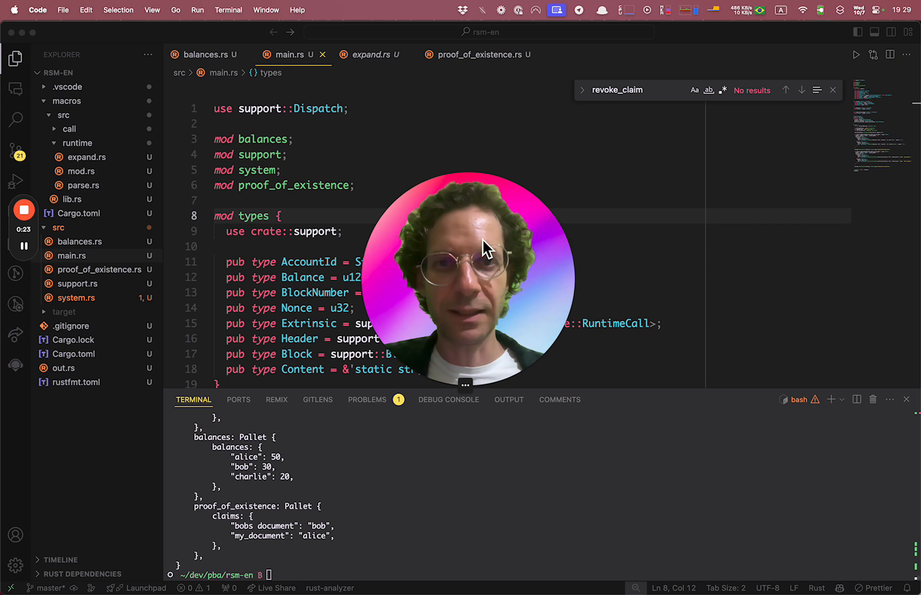
mouse_move(476, 267)
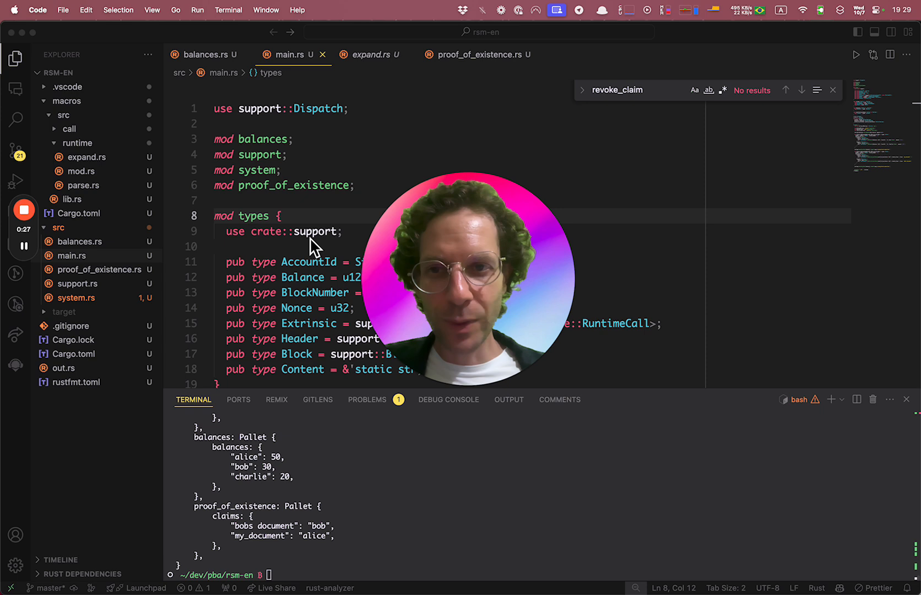
- Review the support module and Config impls in main.rs, then open balances.rs
left_click(286, 154)
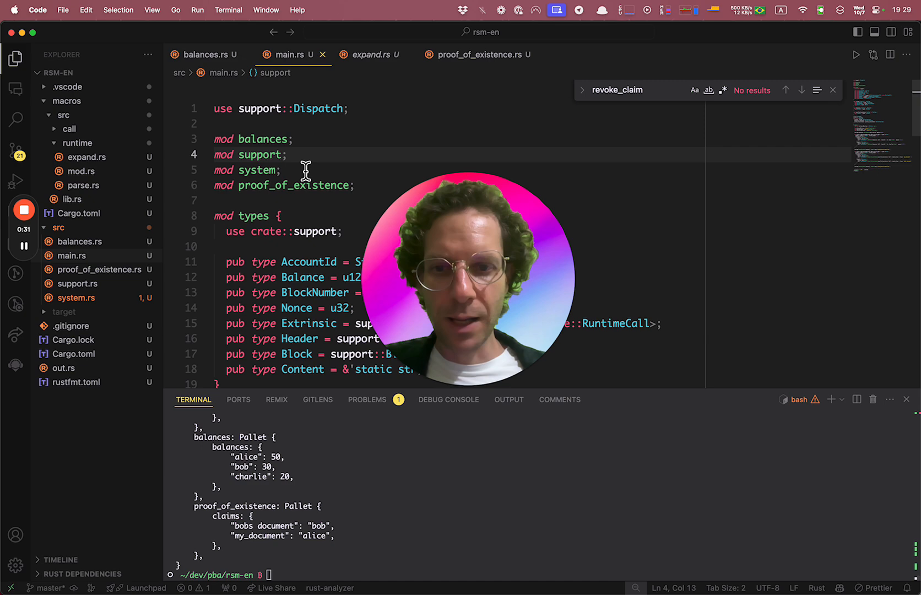
scroll("down", 3)
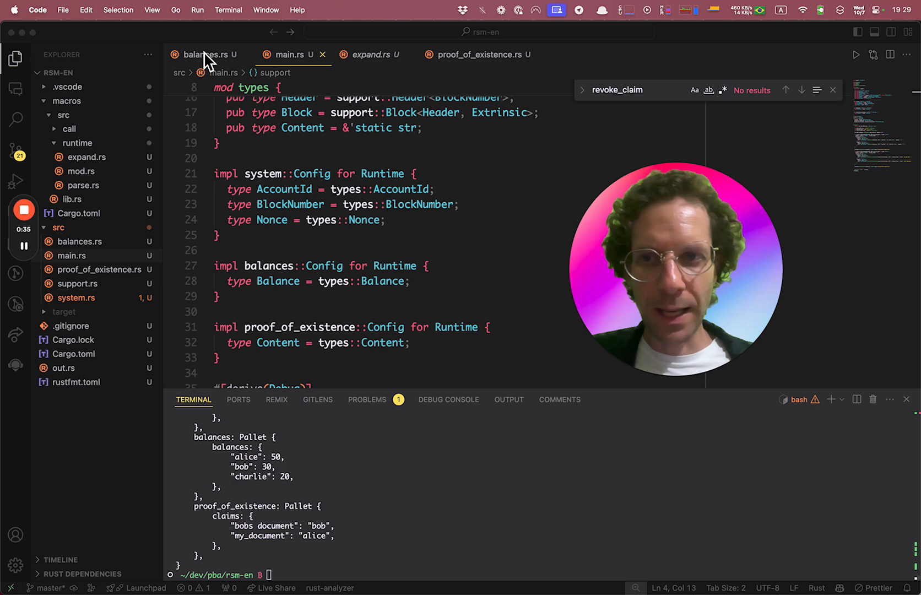
left_click(206, 55)
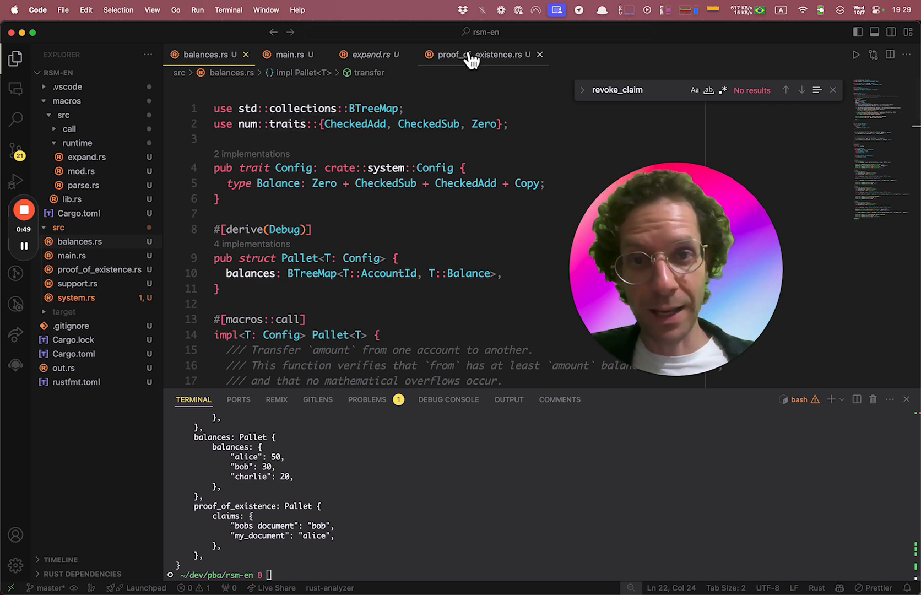
- Bring up proof_of_existence.rs to review its Config trait, claims storage and create_claim
left_click(476, 54)
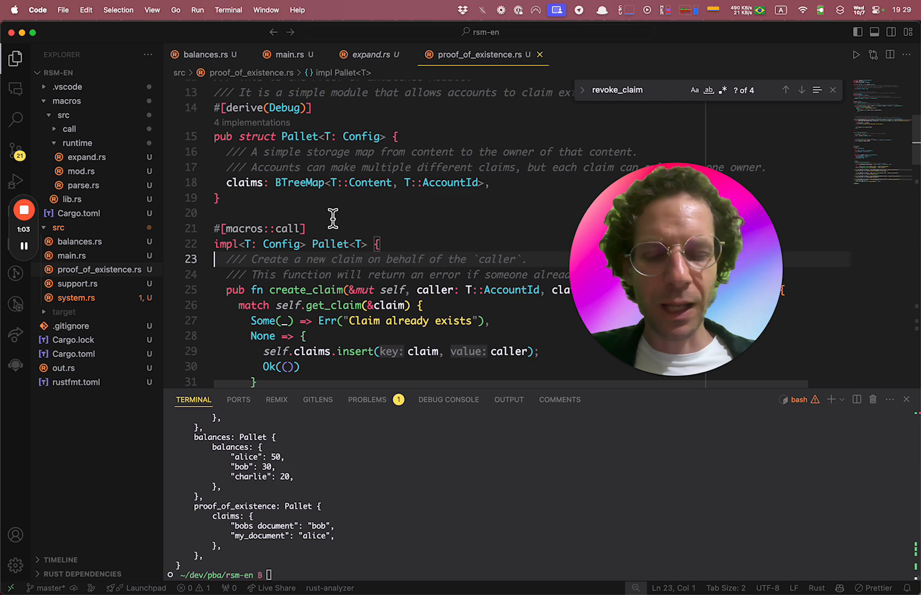
left_click(311, 212)
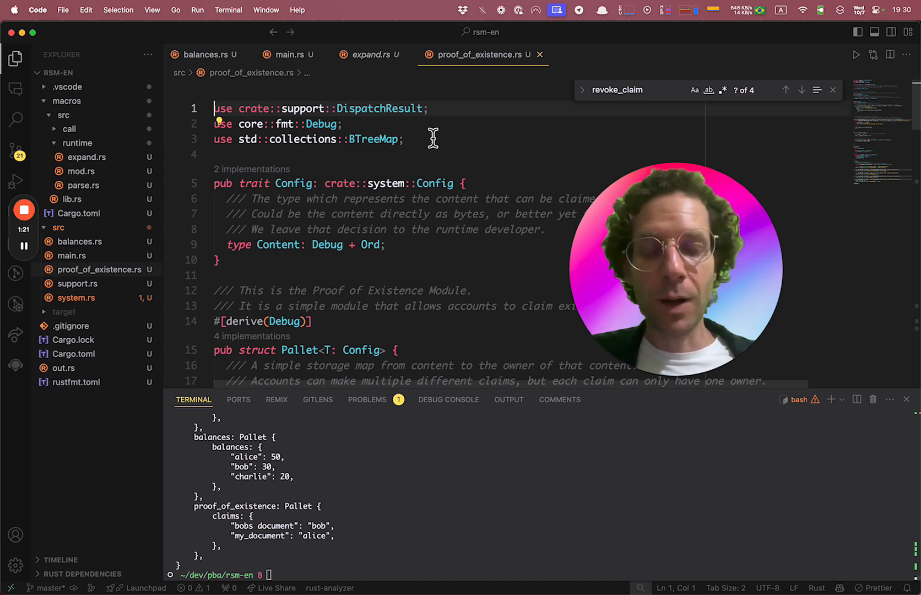
mouse_move(480, 128)
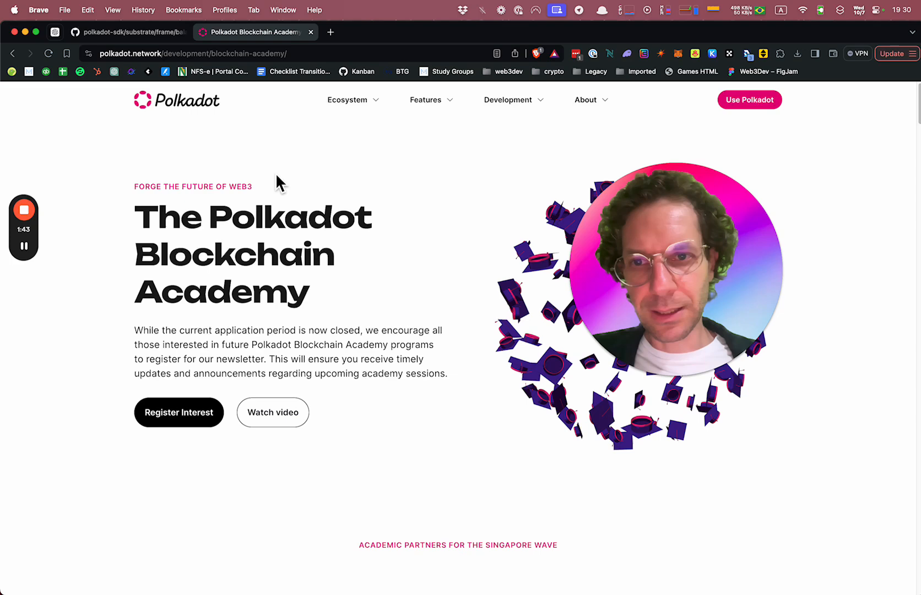
- Switch to GitHub and scroll the substrate/frame tree to balances/src/lib.rs
left_click(130, 32)
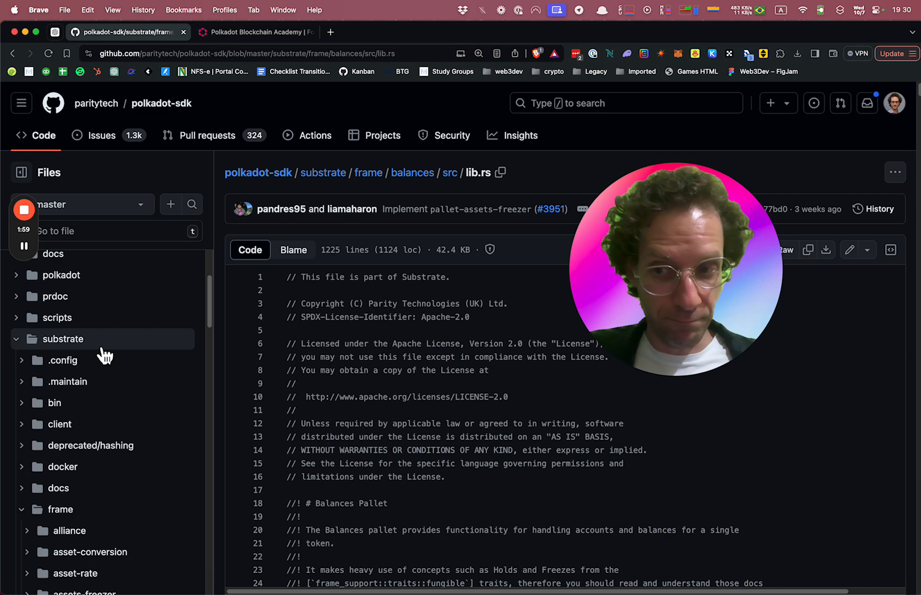
scroll("down", 3)
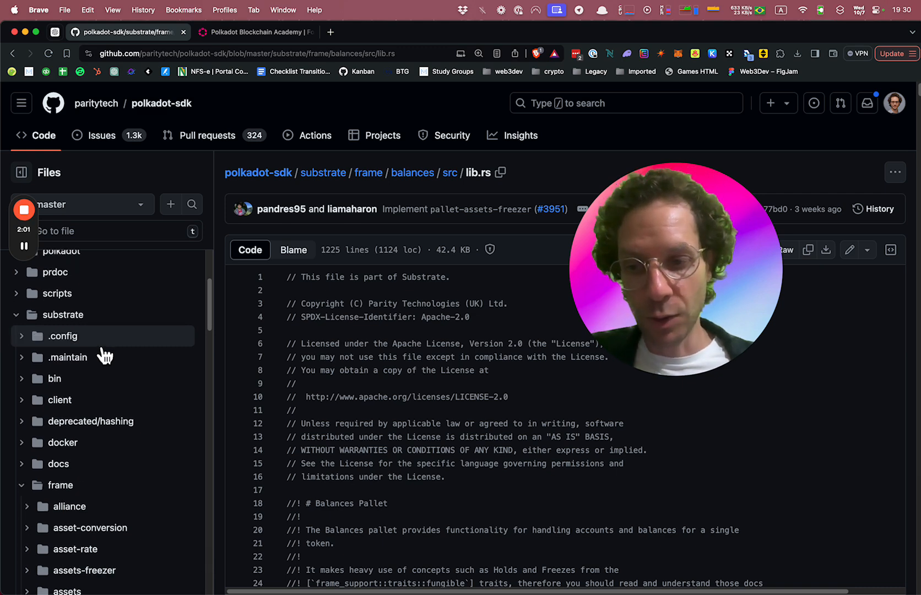
scroll("down", 3)
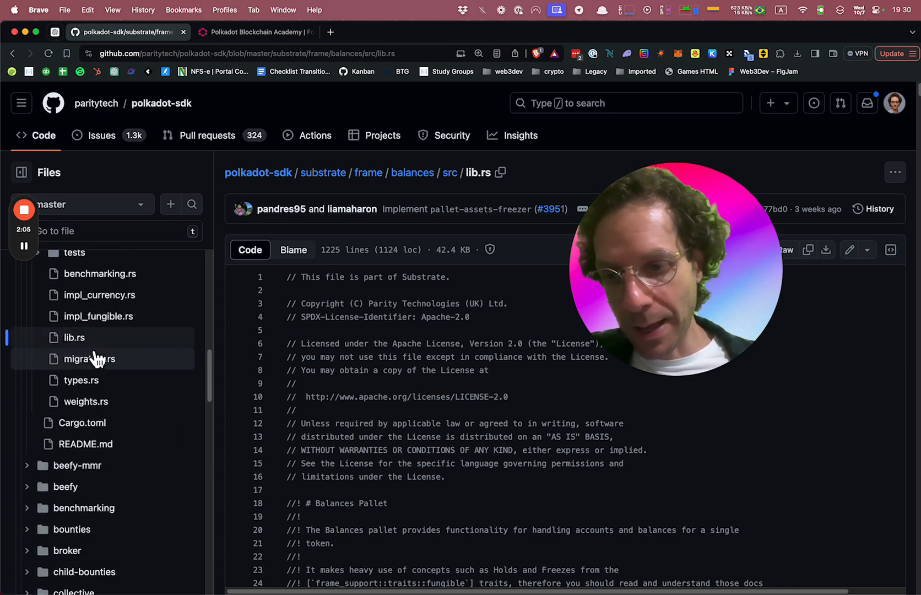
scroll("down", 3)
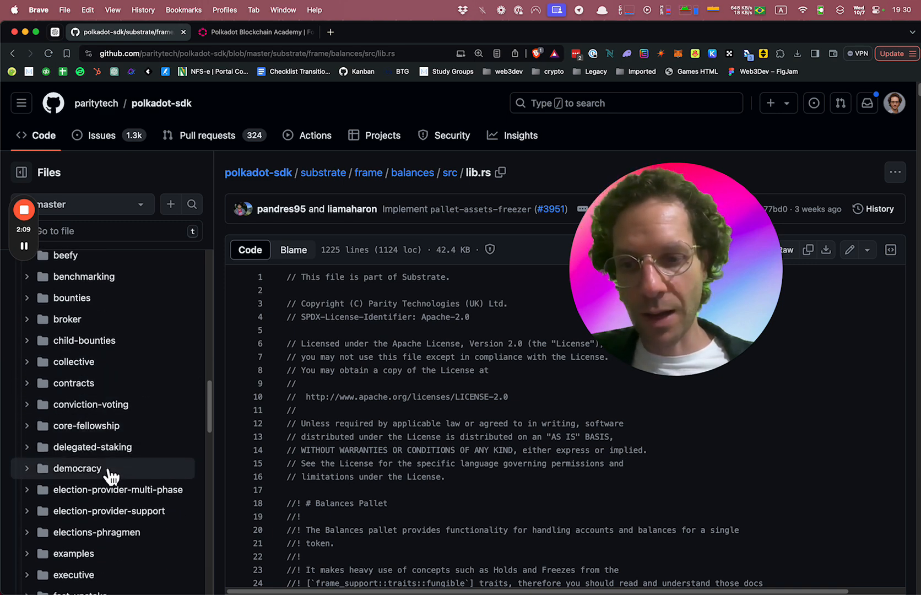
scroll("down", 3)
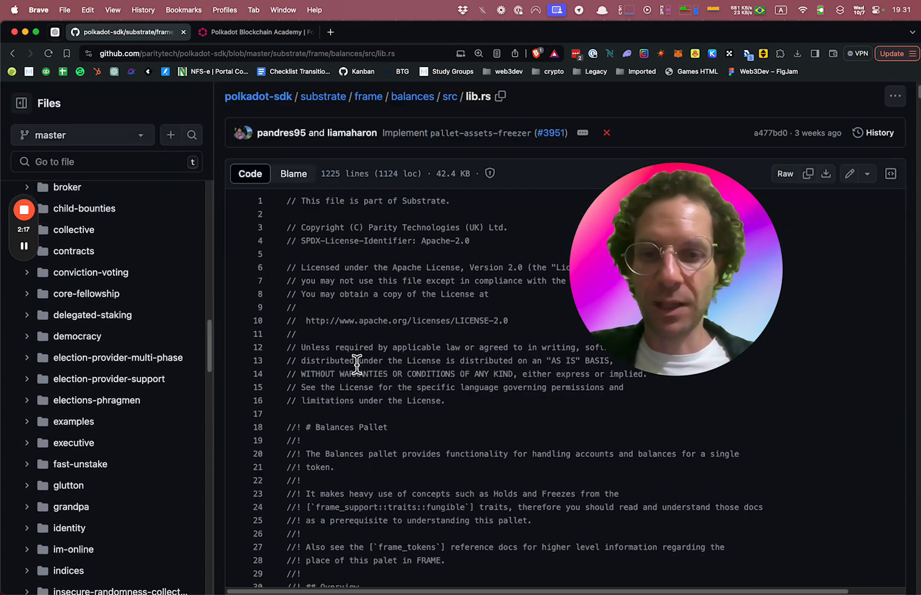
- Scroll lib.rs to the pallet module and highlight the local balances Config trait for comparison
scroll("down", 3)
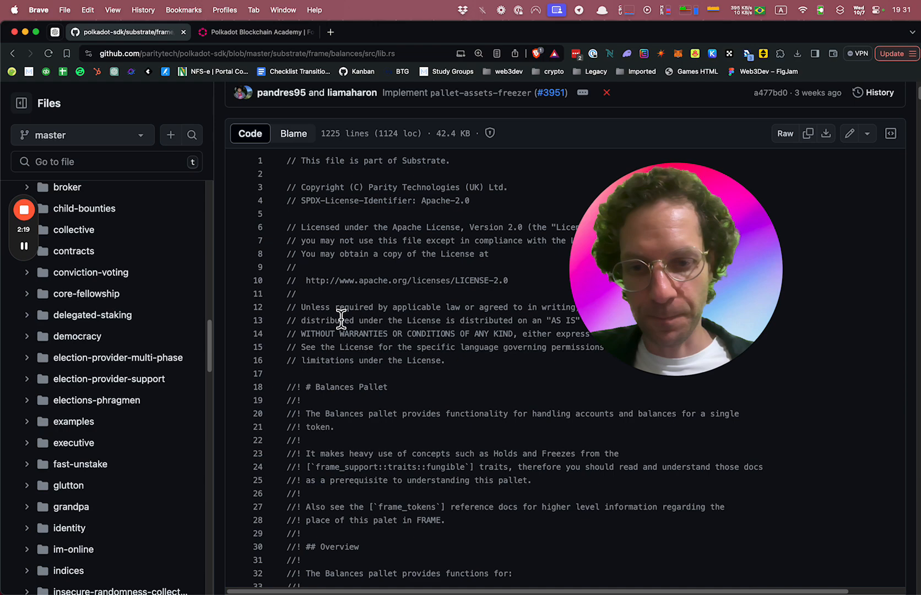
scroll("down", 3)
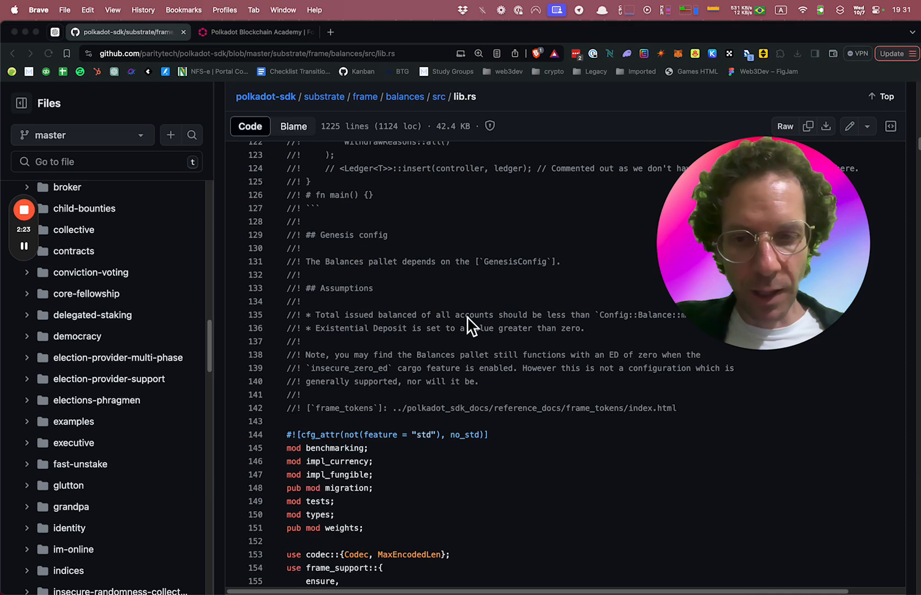
scroll("down", 3)
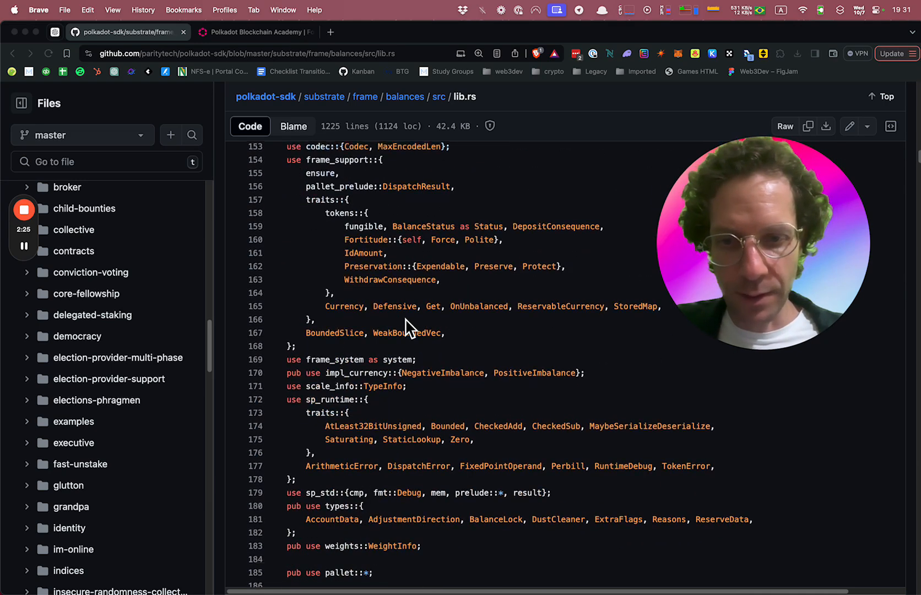
scroll("down", 3)
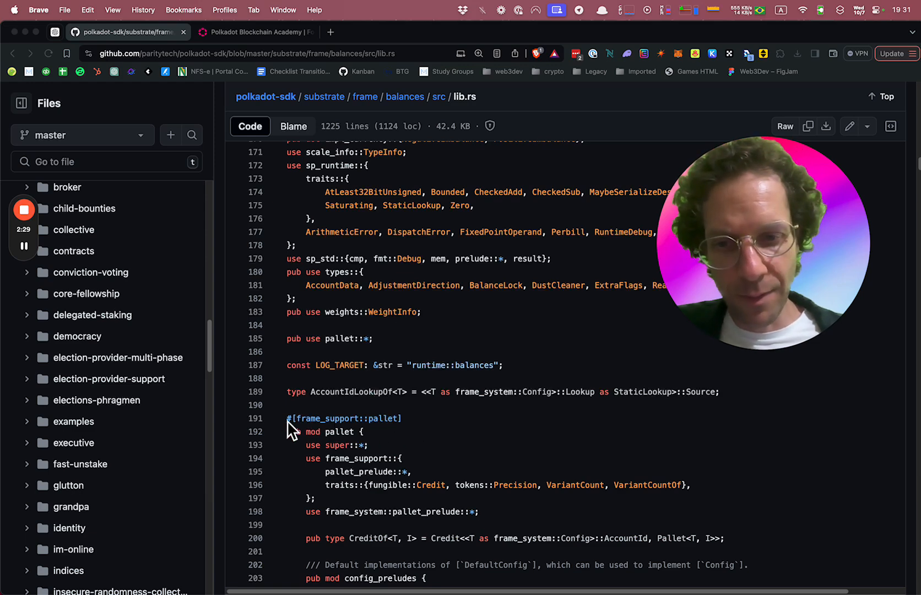
mouse_move(432, 431)
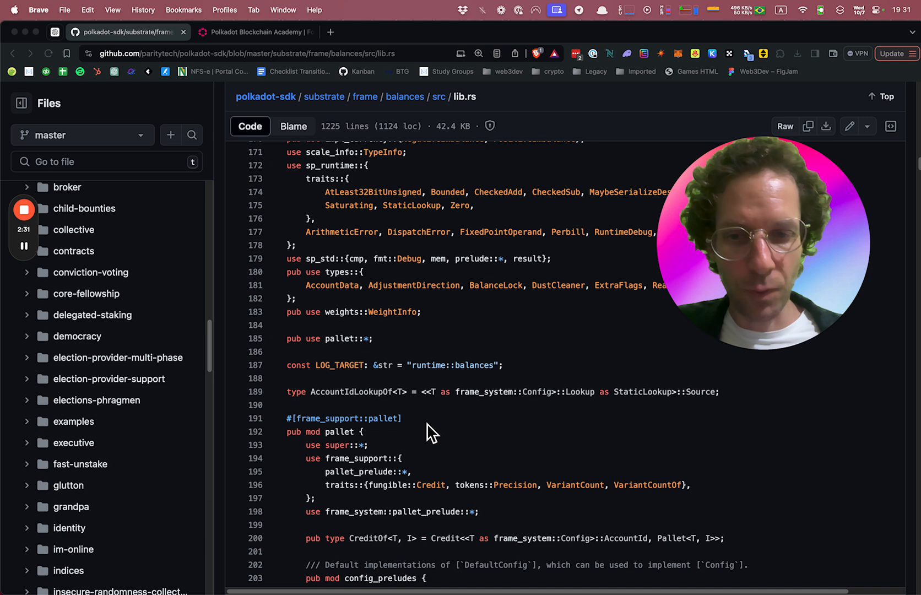
scroll("down", 3)
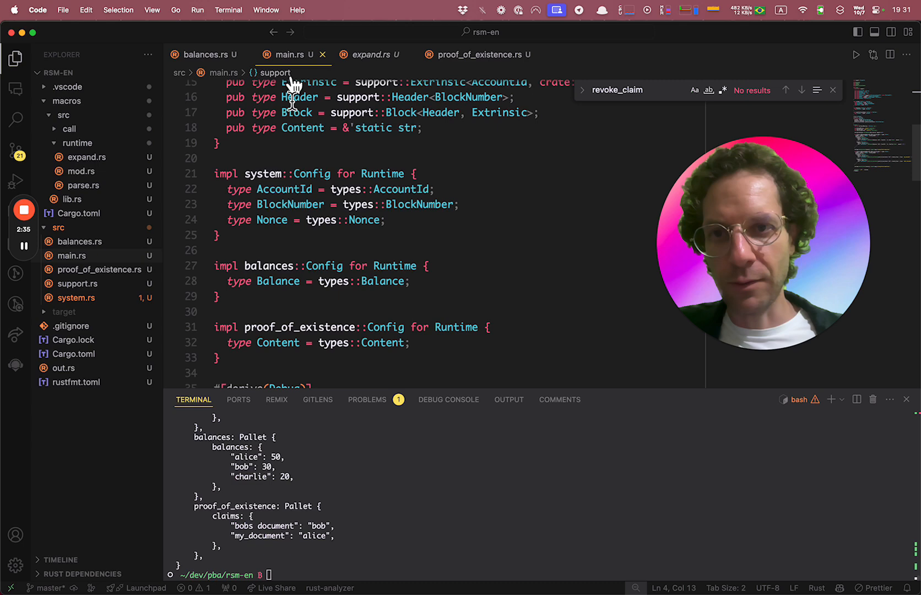
scroll("down", 3)
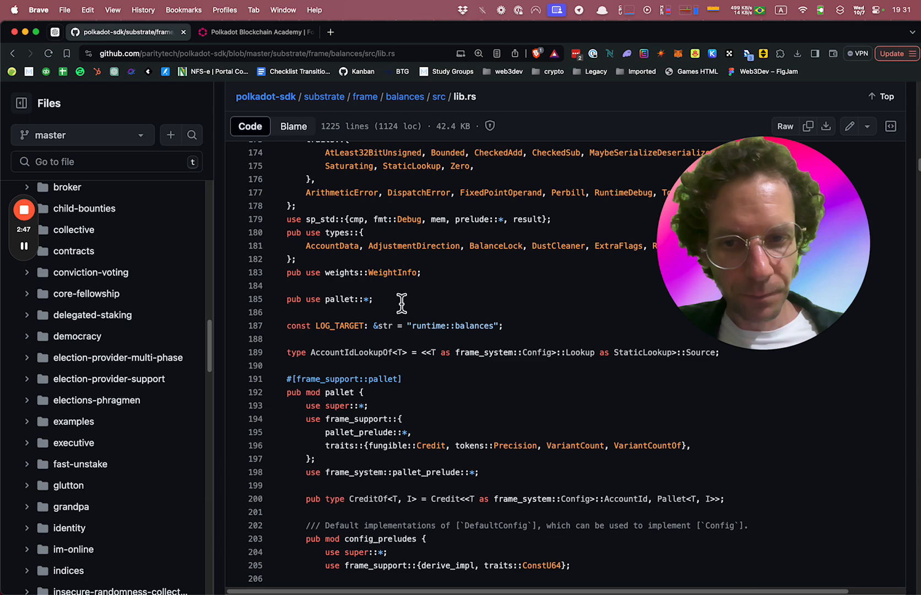
scroll("down", 3)
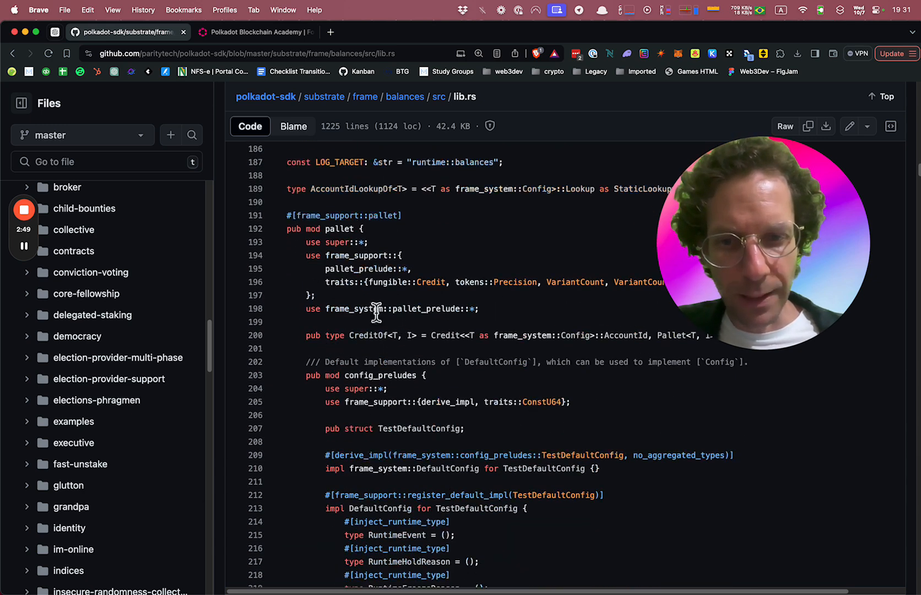
scroll("down", 3)
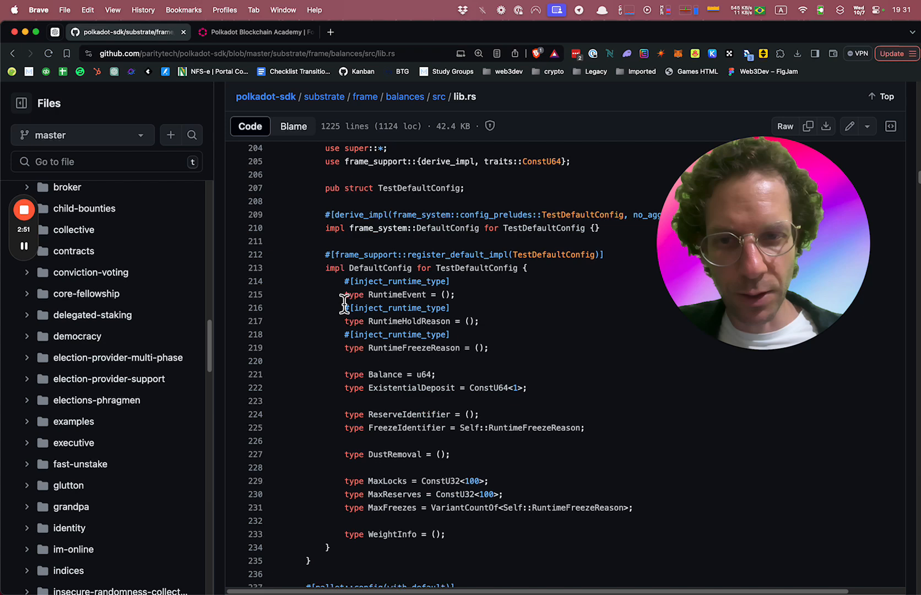
scroll("down", 3)
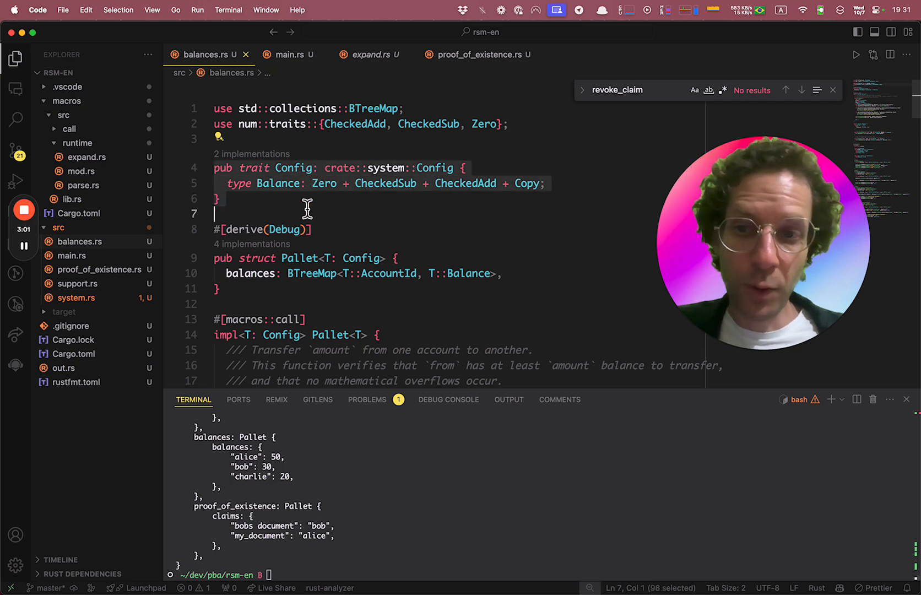
double_click(276, 183)
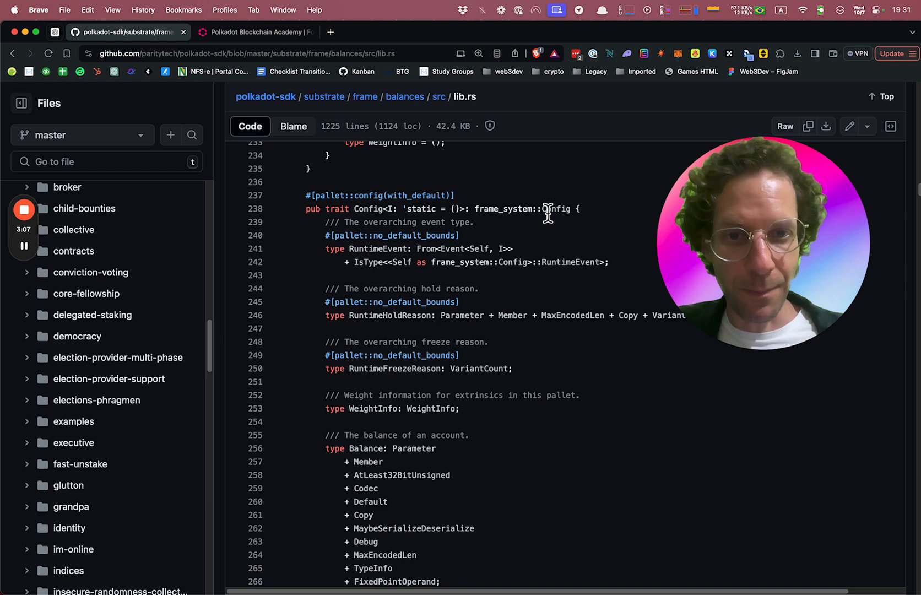
scroll("down", 3)
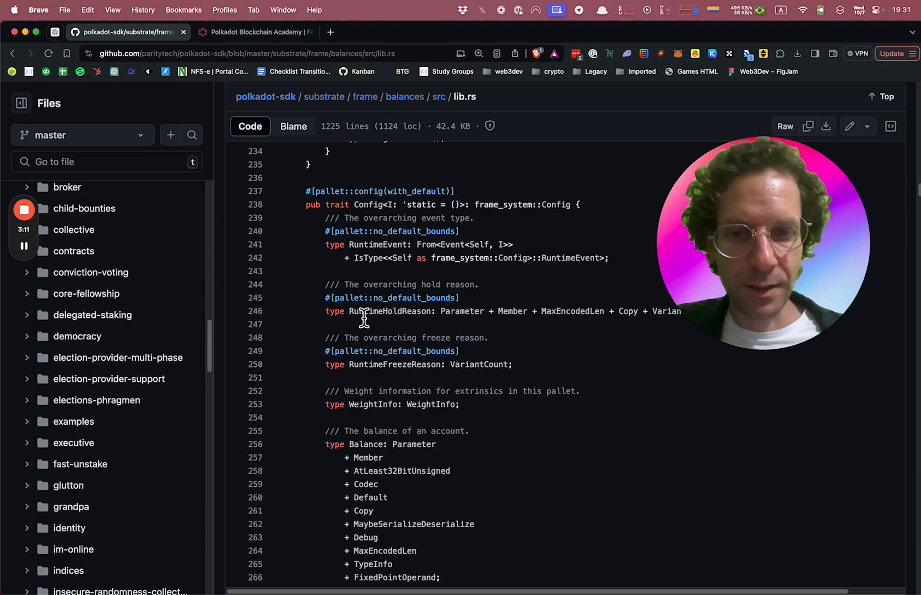
scroll("down", 3)
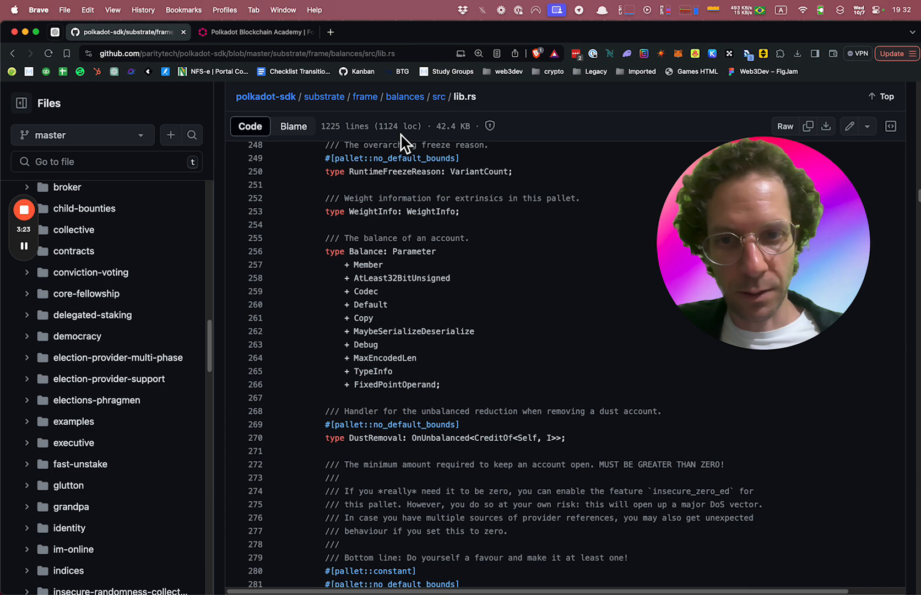
mouse_move(362, 269)
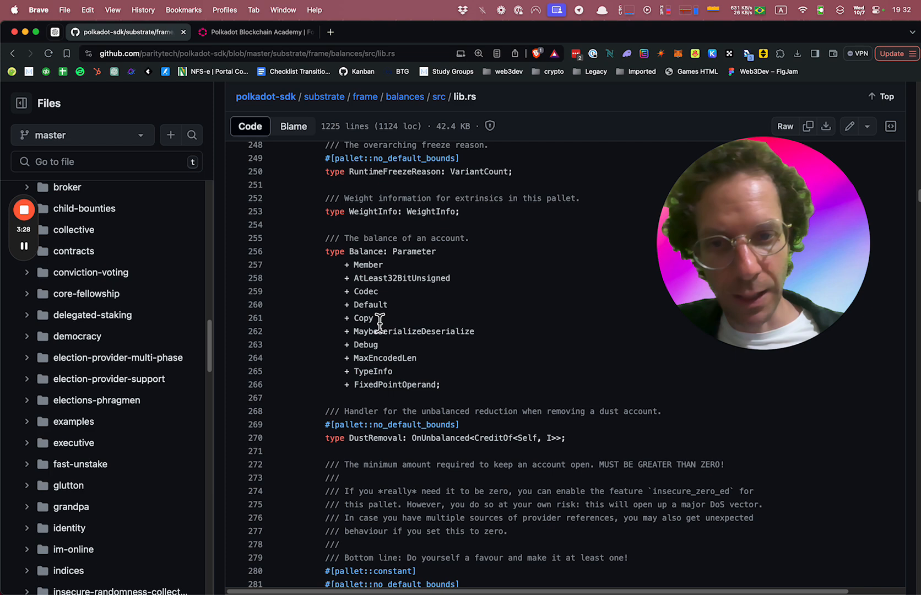
mouse_move(368, 264)
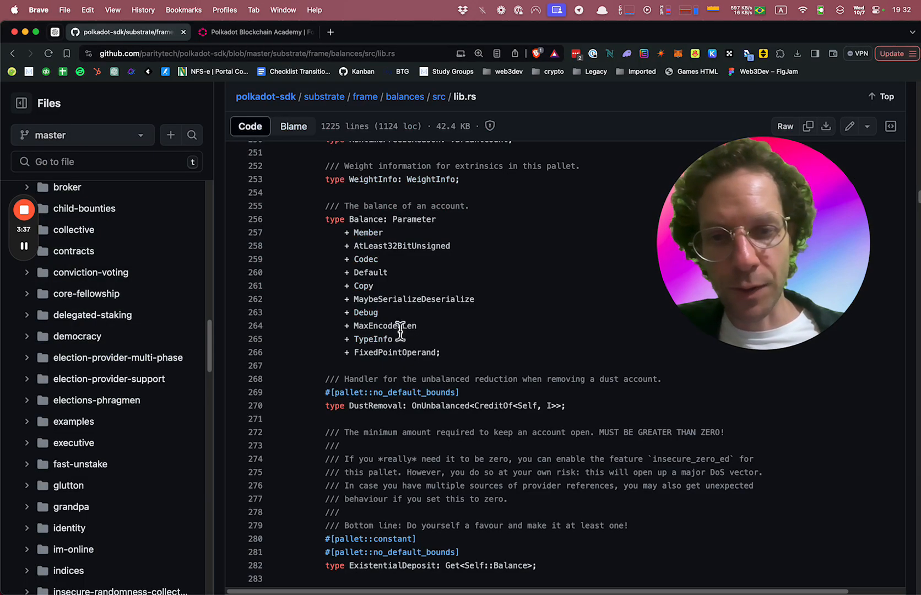
- Scroll lib.rs past the Event and Error enums
scroll("down", 3)
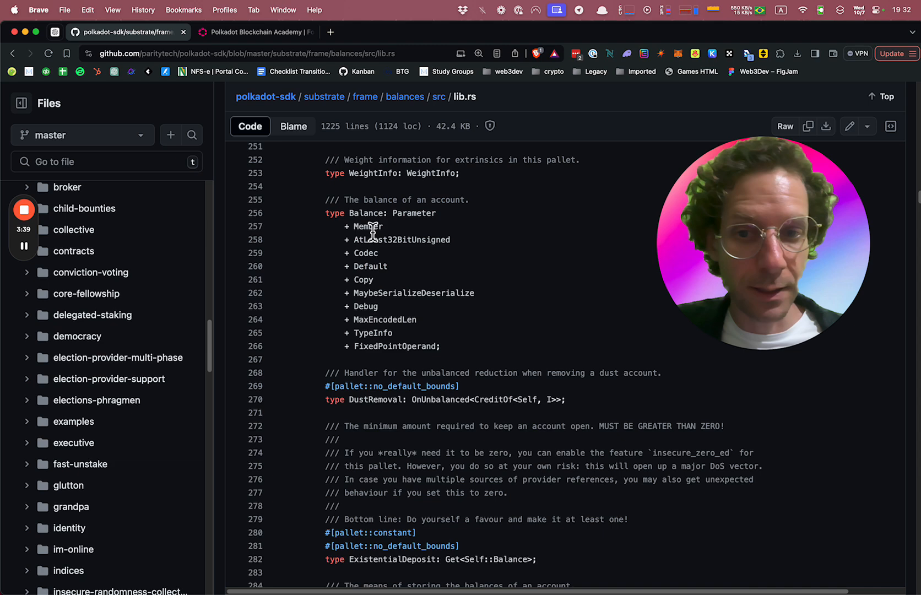
scroll("down", 3)
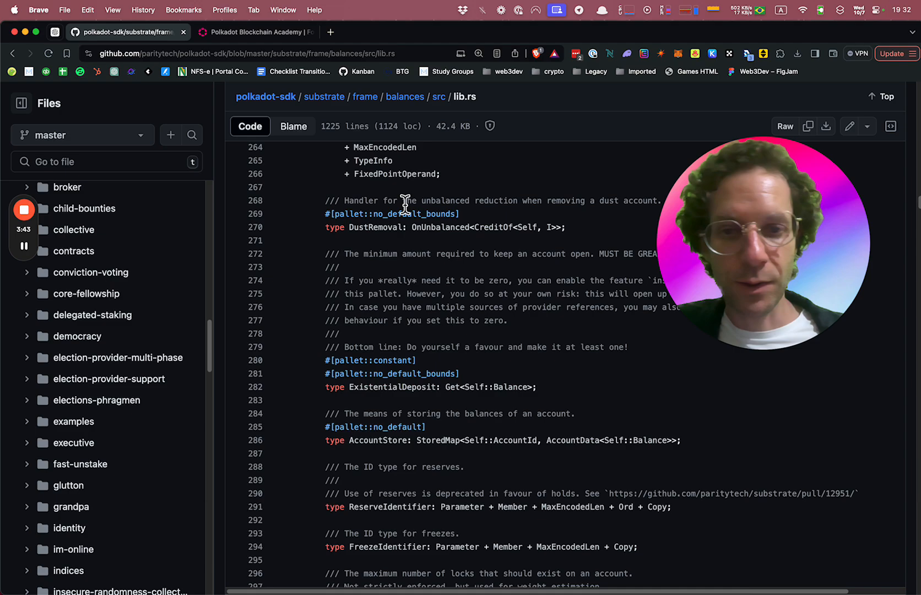
scroll("down", 3)
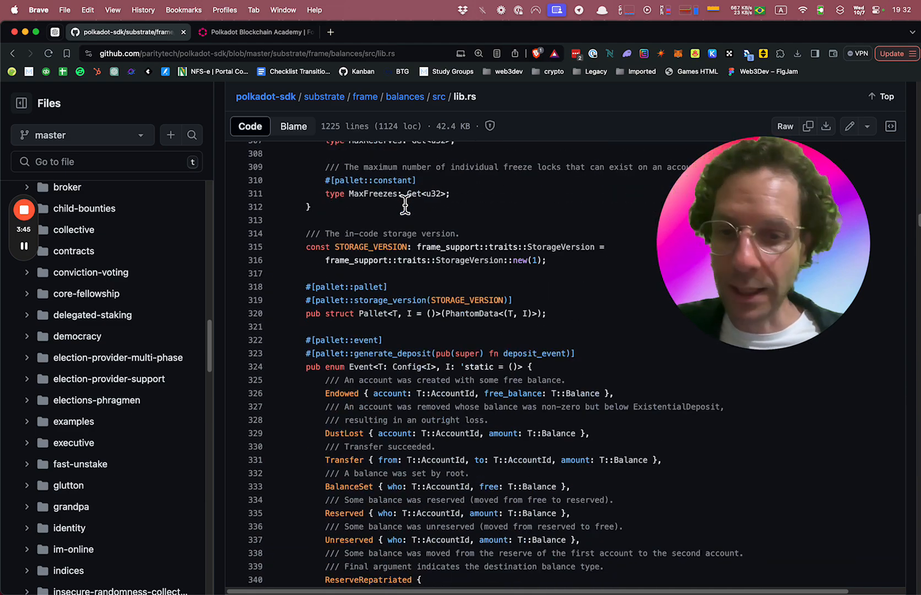
scroll("down", 3)
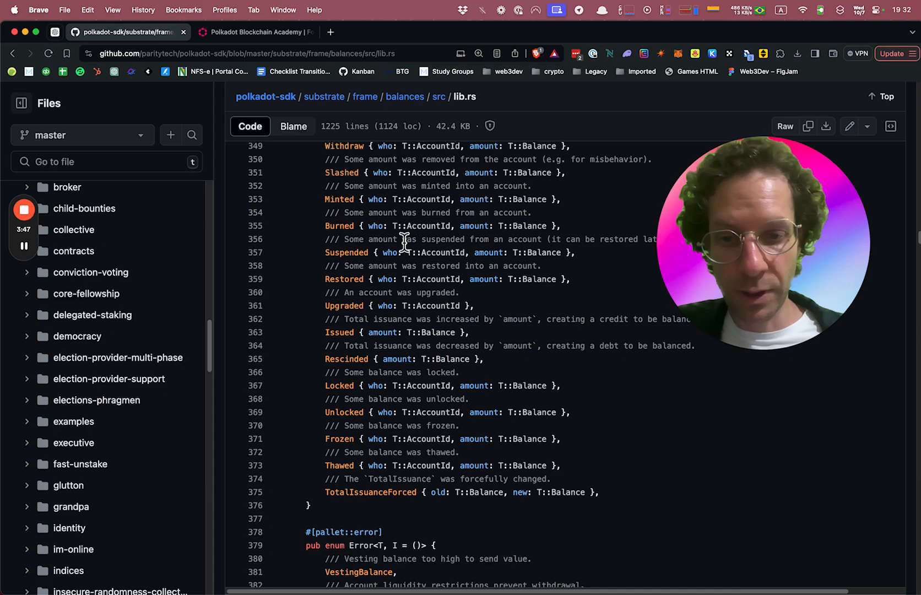
scroll("up", 3)
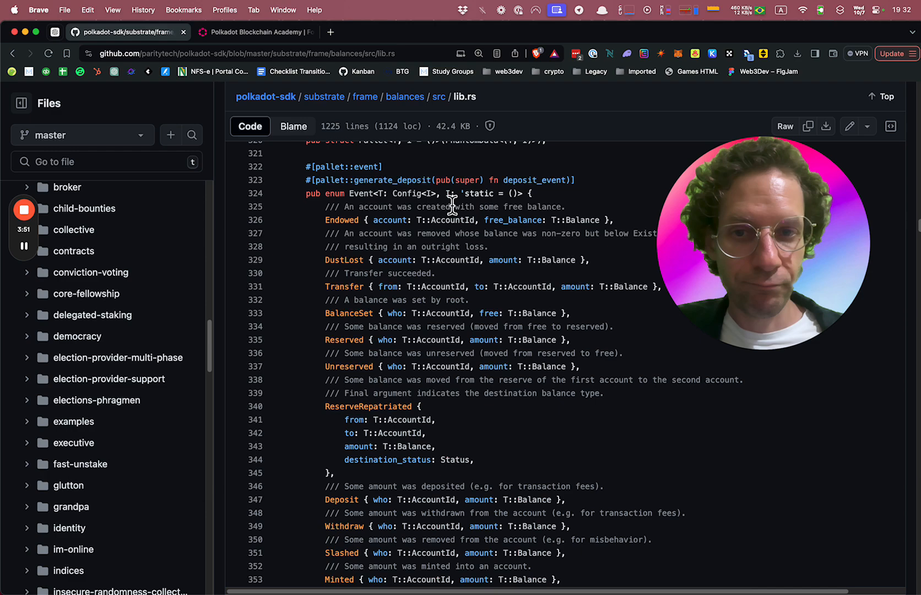
scroll("down", 3)
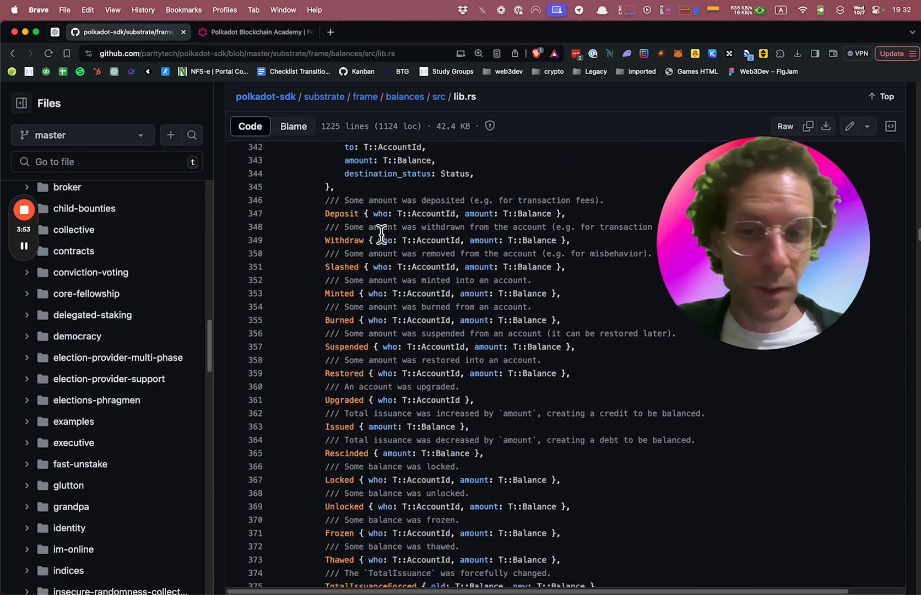
scroll("down", 3)
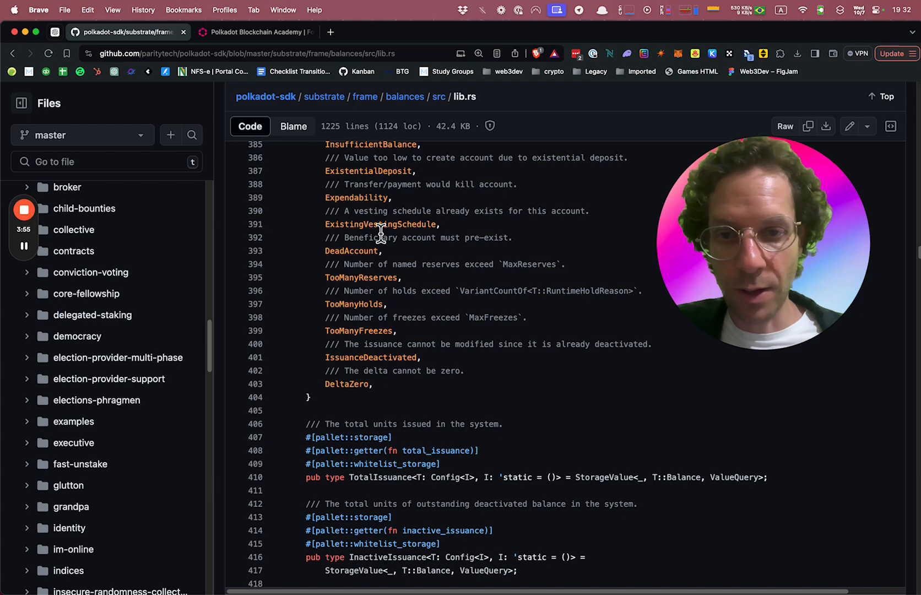
scroll("down", 3)
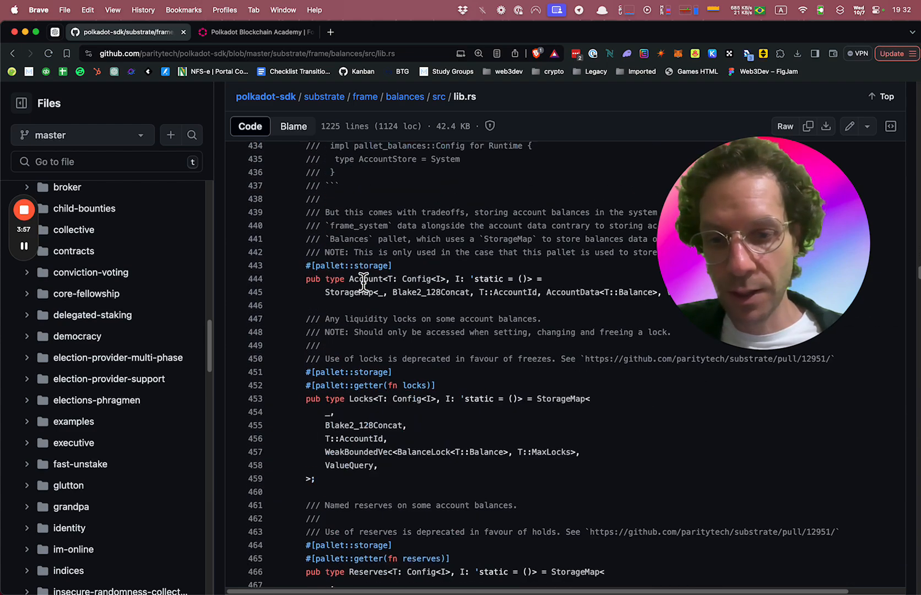
scroll("down", 3)
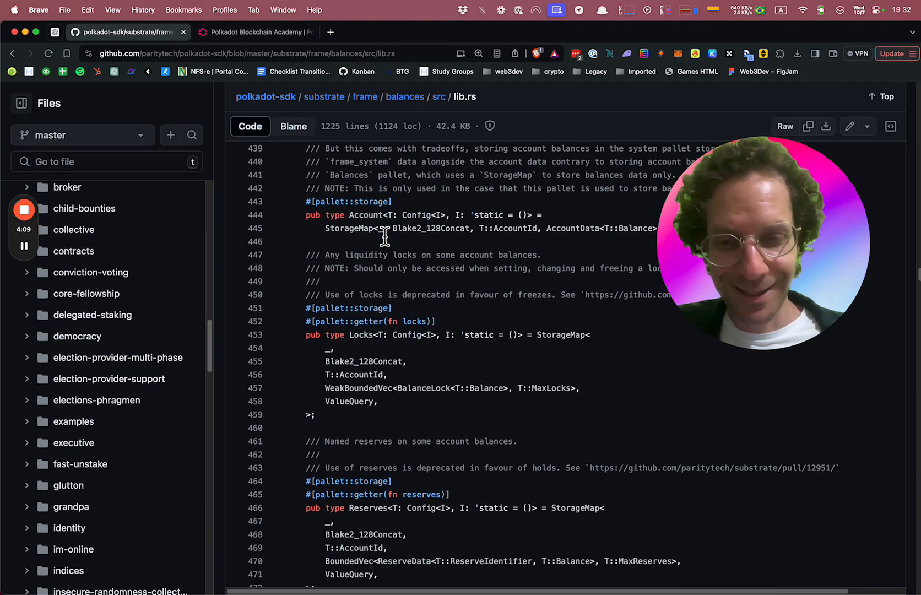
- Continue past storage items, genesis config and hooks to the #[pallet::call] block
scroll("down", 3)
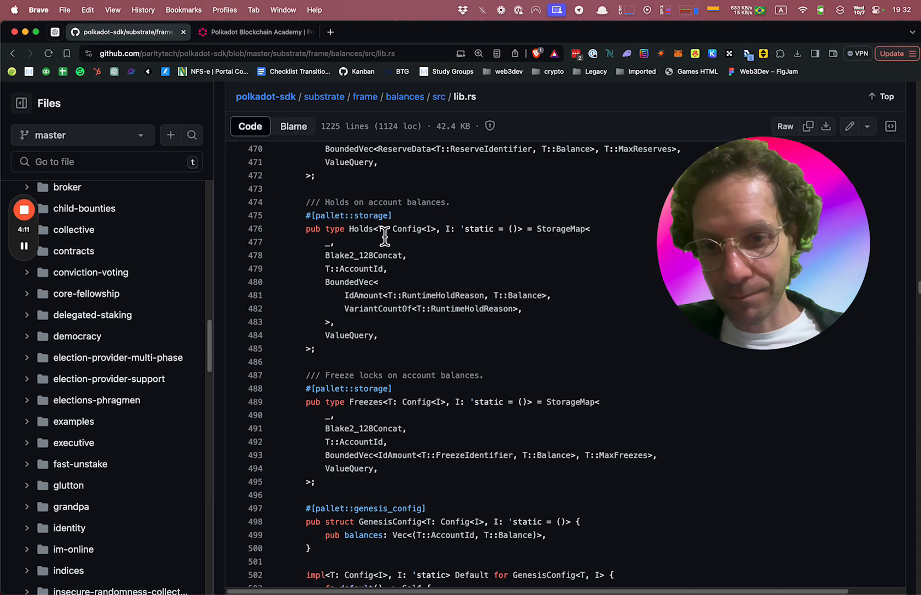
scroll("down", 3)
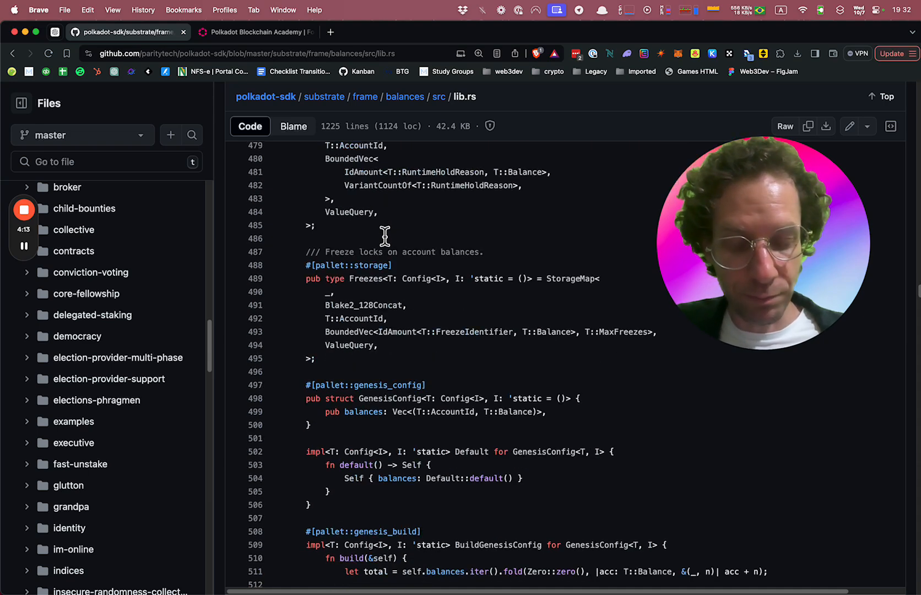
scroll("down", 3)
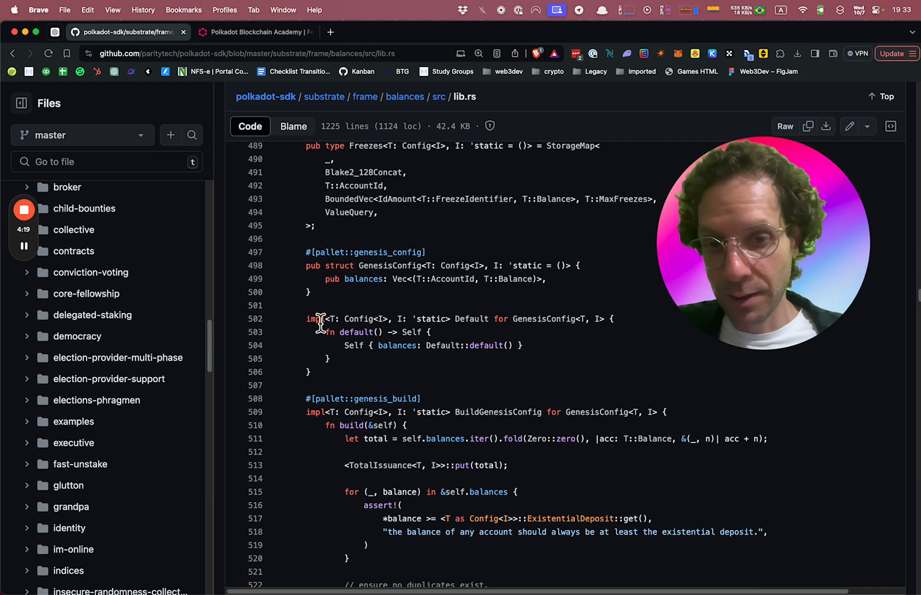
scroll("down", 3)
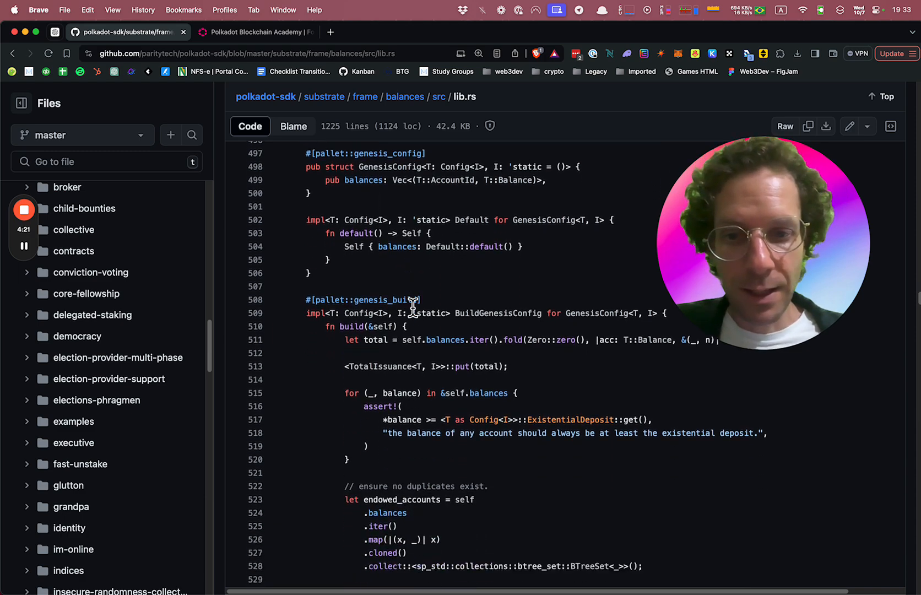
scroll("down", 3)
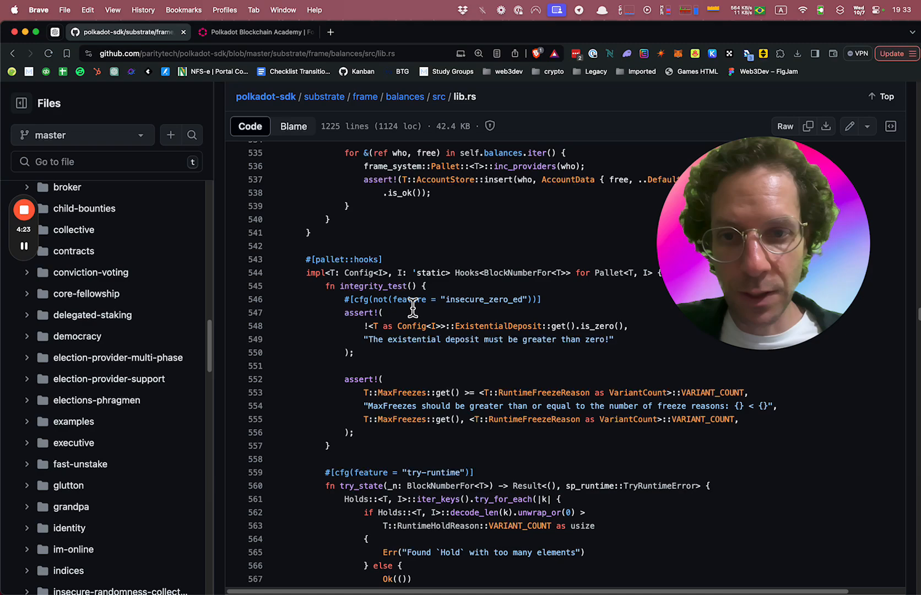
scroll("down", 3)
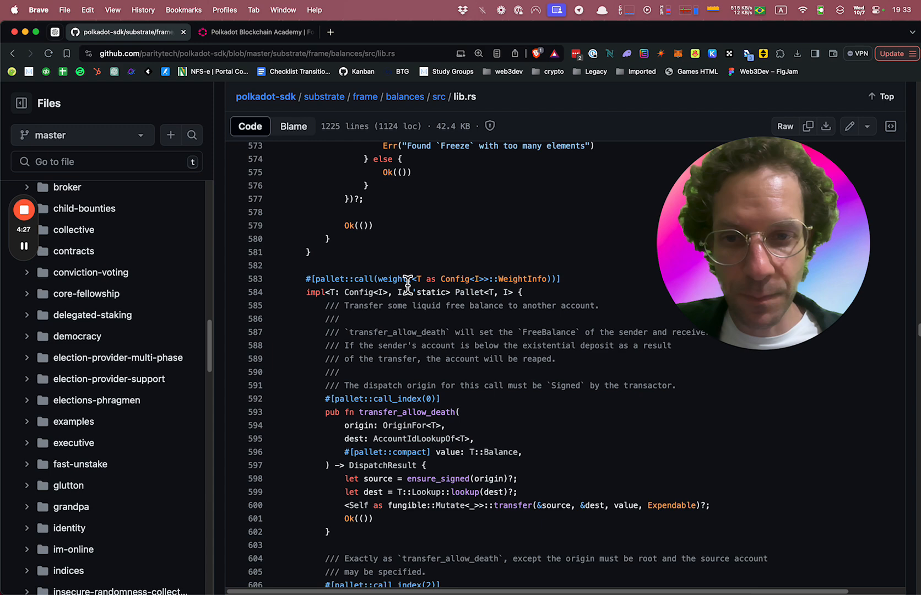
- Walk through transfer_allow_death, force_transfer and transfer_keep_alive, then switch to the Academy tab
triple_click(431, 278)
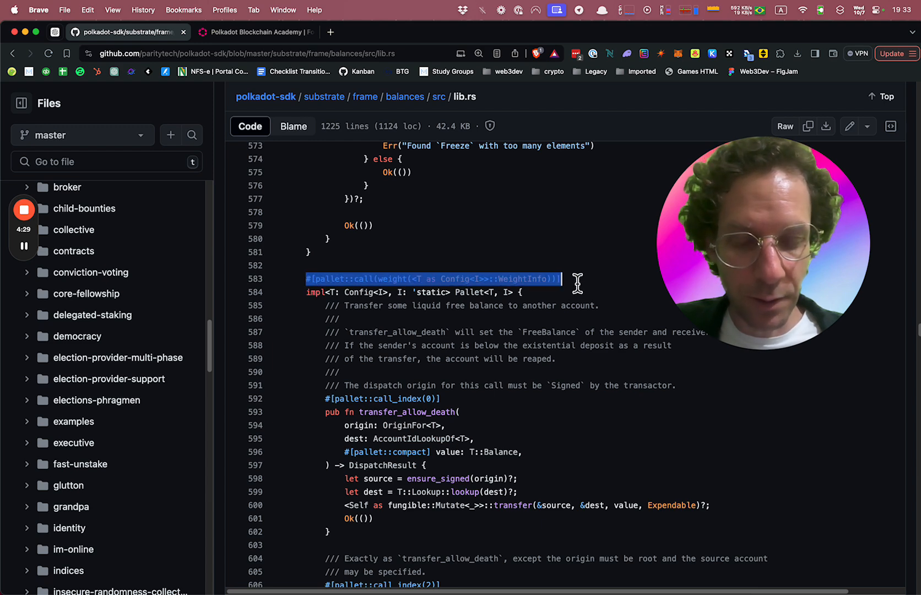
mouse_move(394, 293)
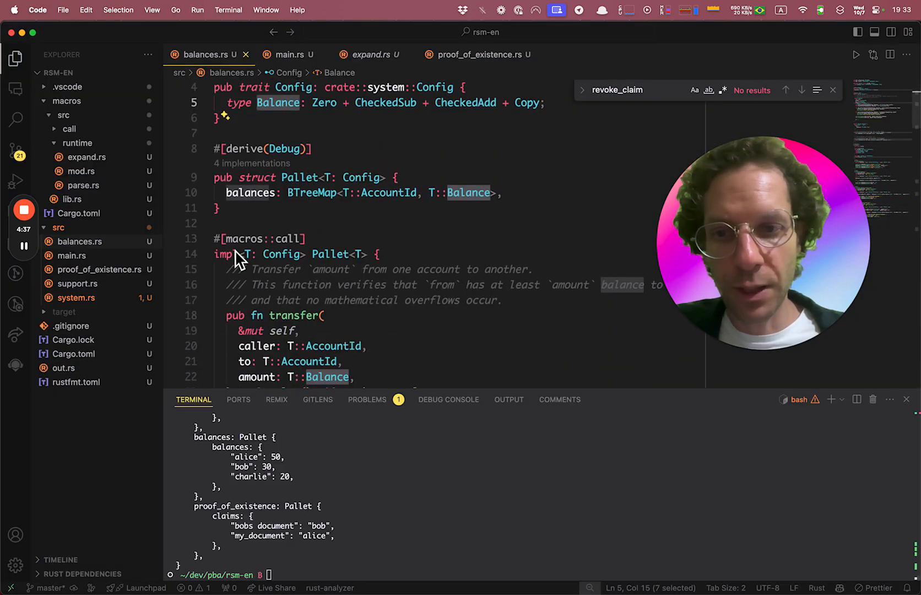
scroll("down", 3)
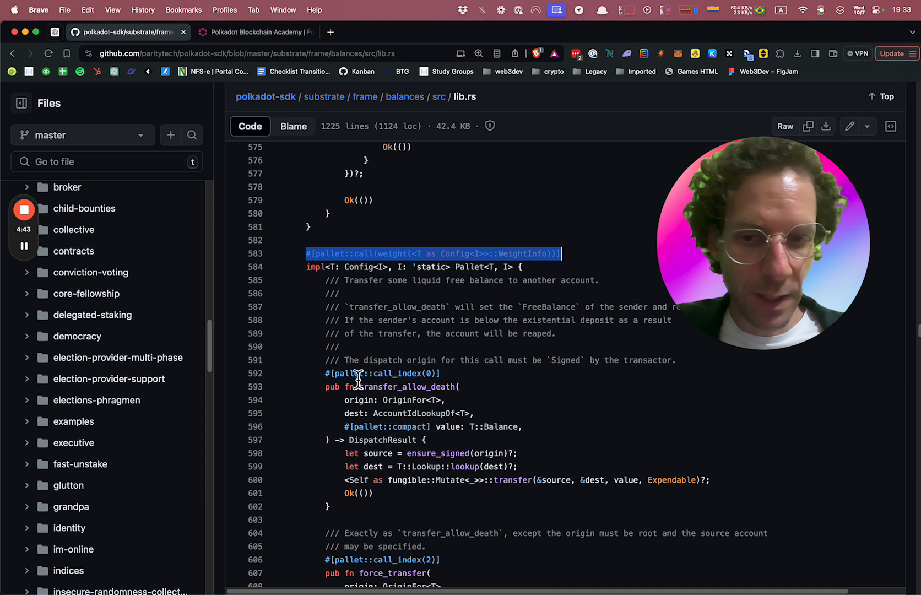
scroll("down", 3)
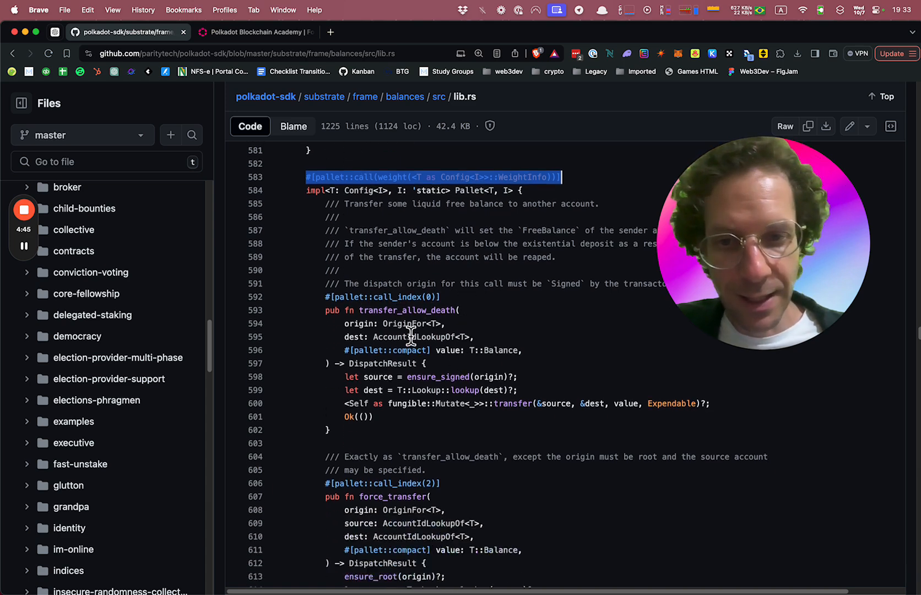
scroll("down", 3)
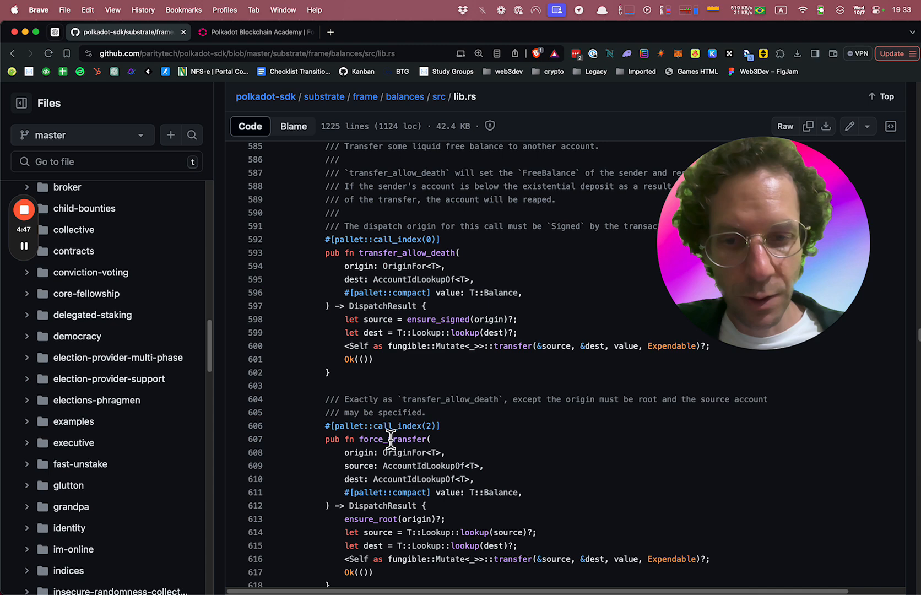
mouse_move(335, 319)
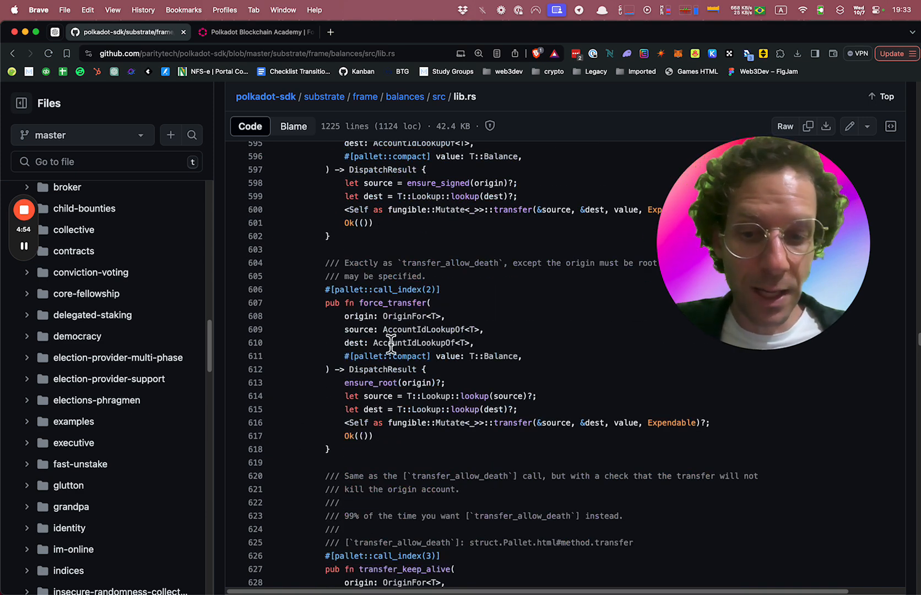
scroll("down", 3)
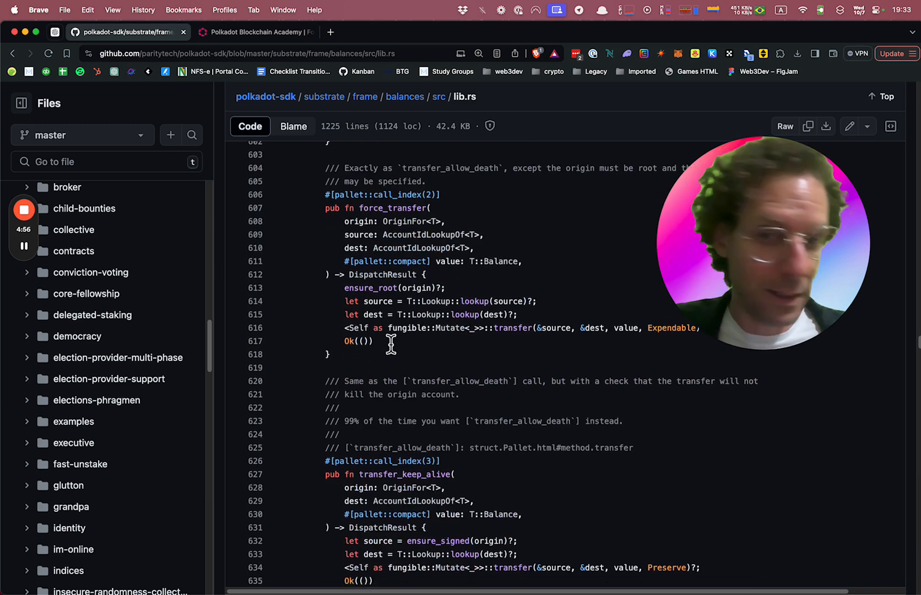
scroll("down", 3)
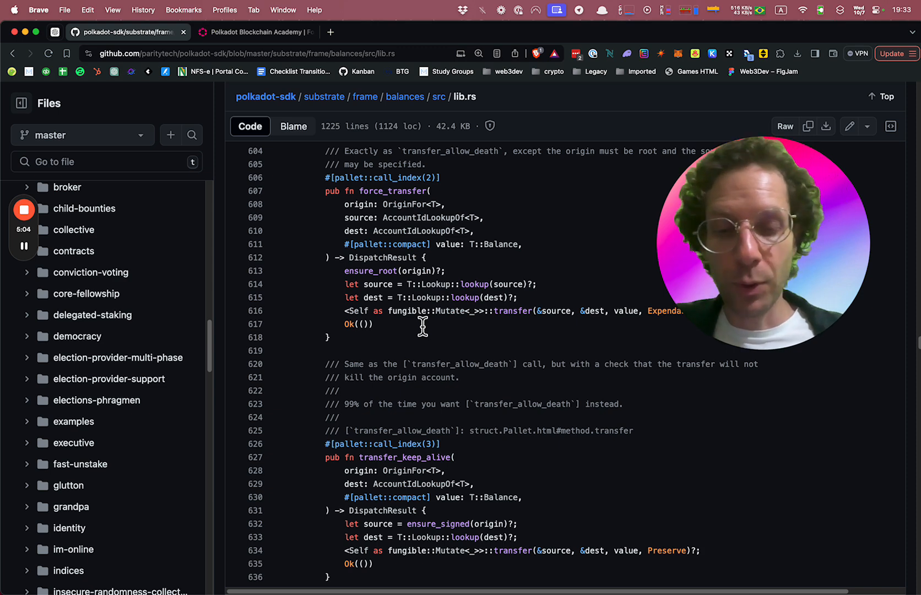
mouse_move(103, 336)
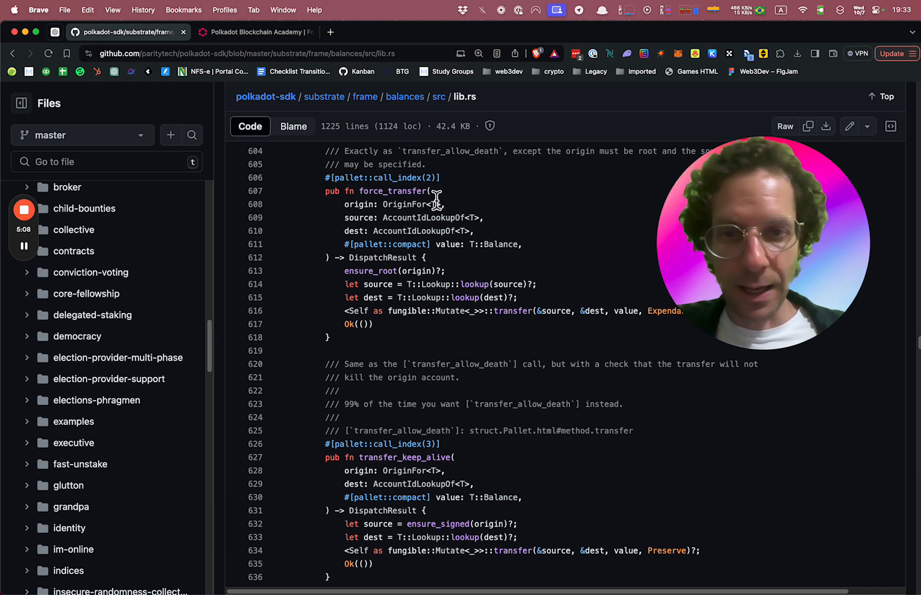
left_click(254, 32)
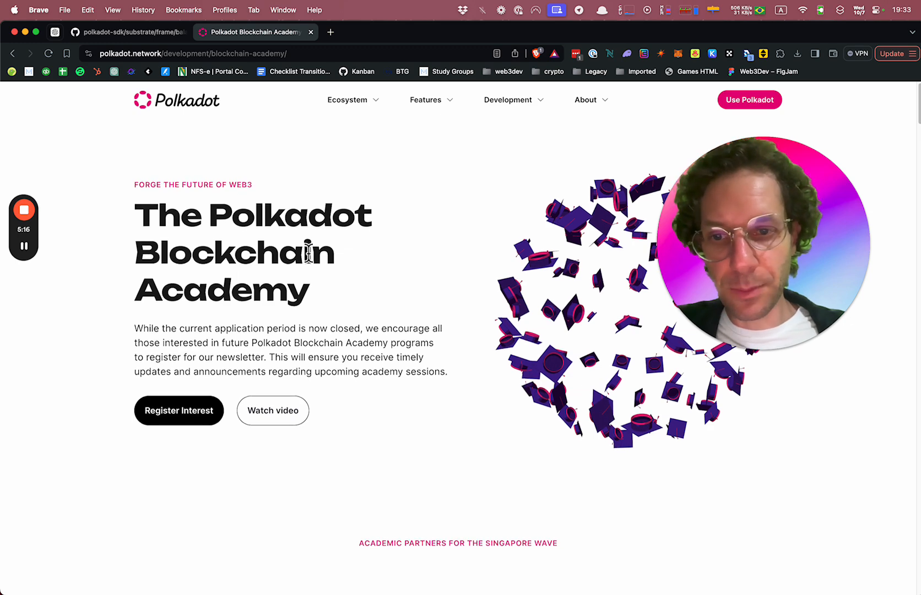
- Glance back at the GitHub lib.rs source, then return to the Academy overview
scroll("down", 3)
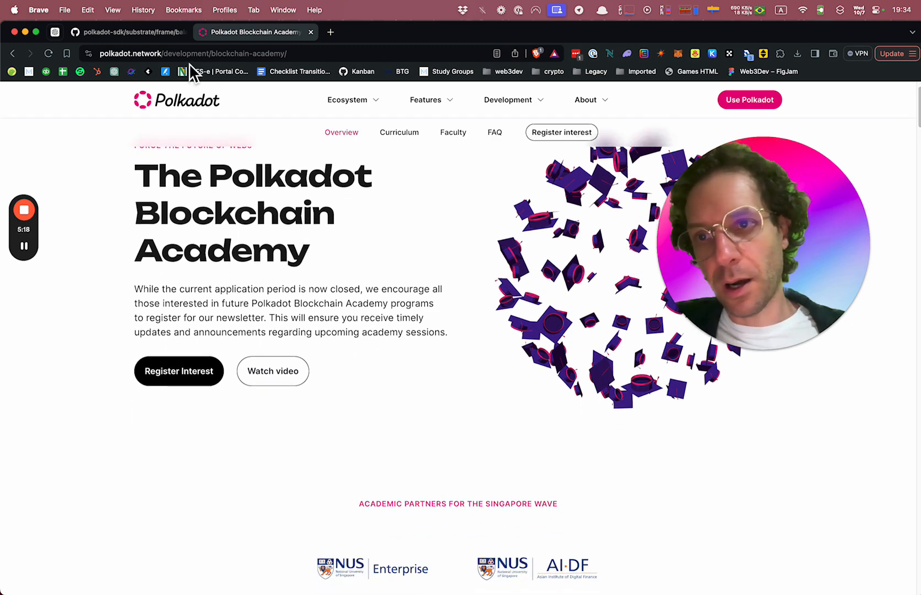
left_click(127, 31)
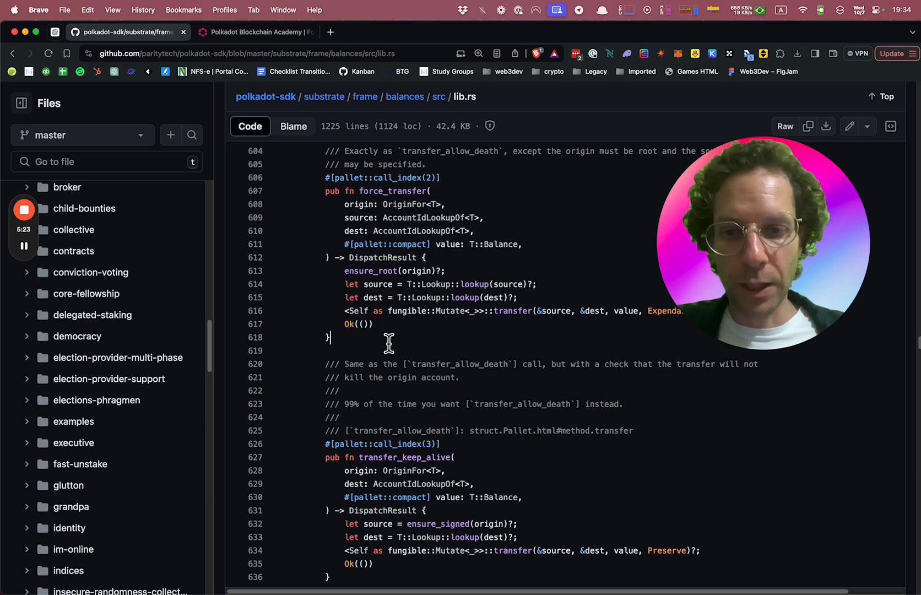
left_click(255, 31)
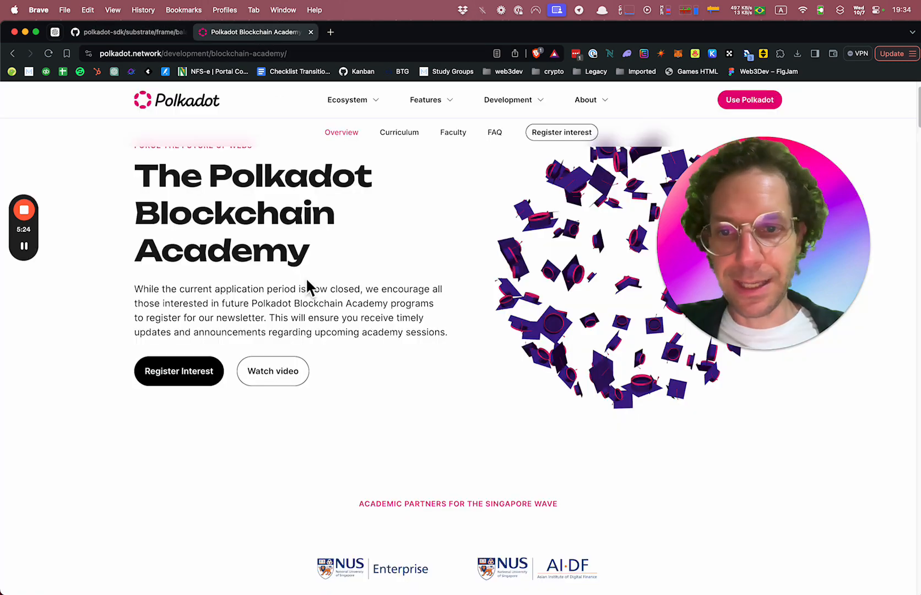
scroll("down", 3)
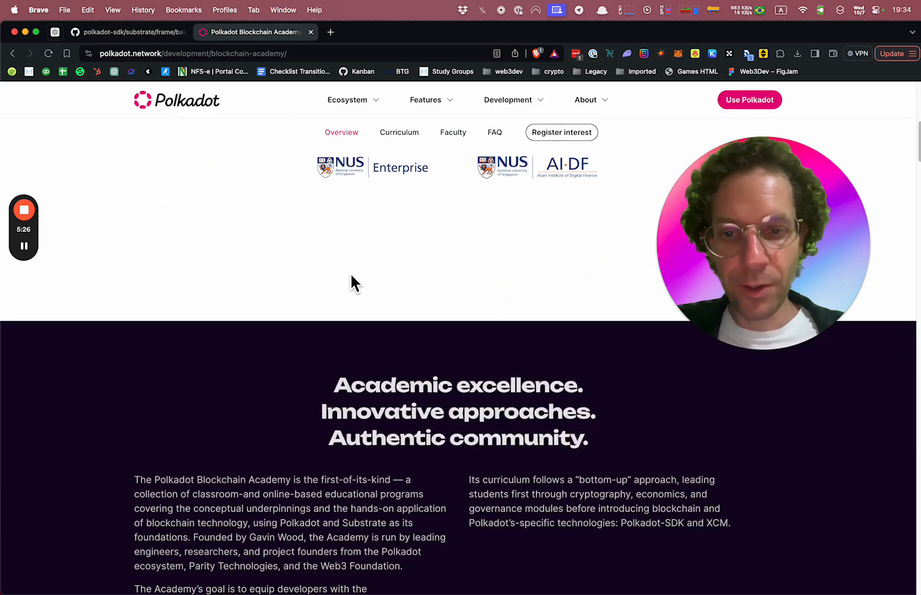
scroll("down", 3)
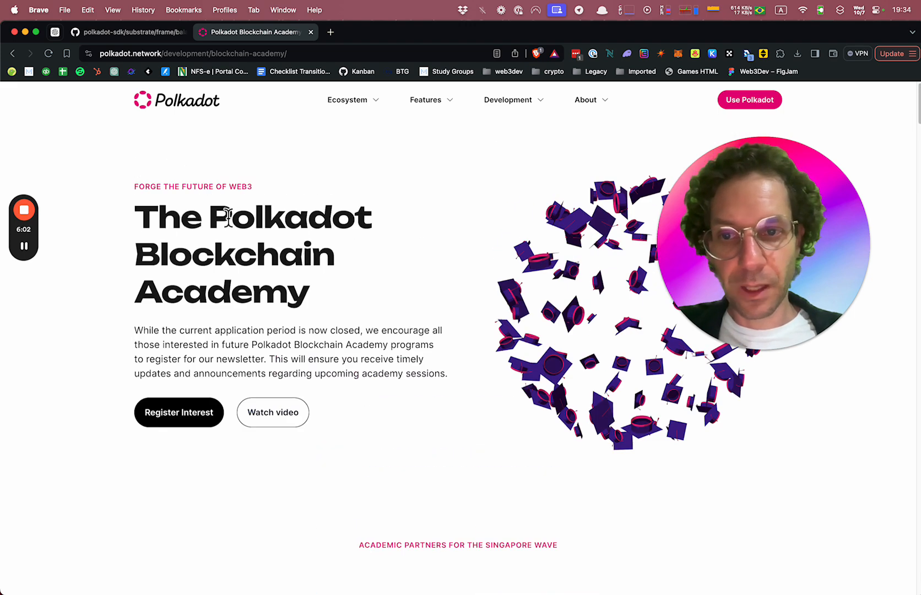
mouse_move(231, 142)
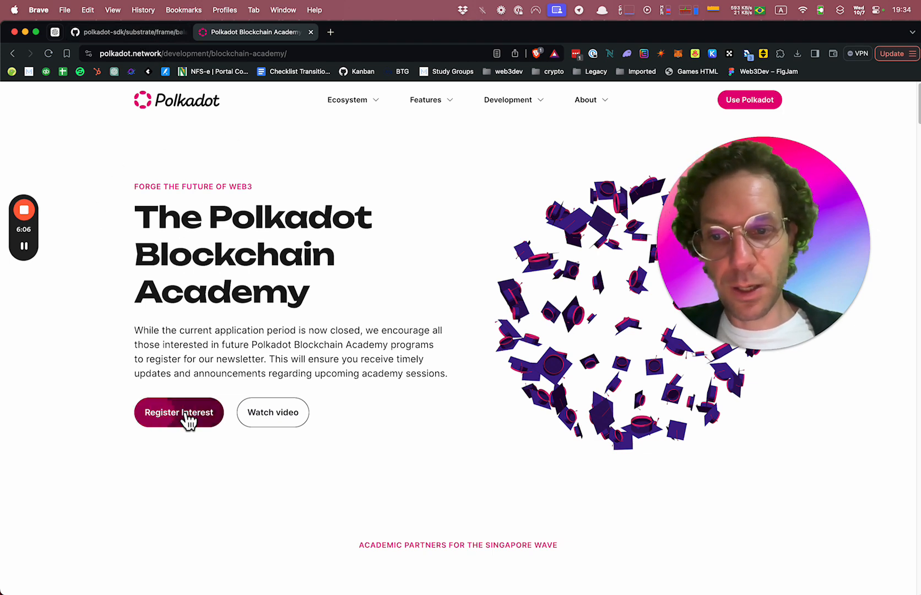
- Open and dismiss the Register Interest form, then scroll to the academic partners
left_click(179, 412)
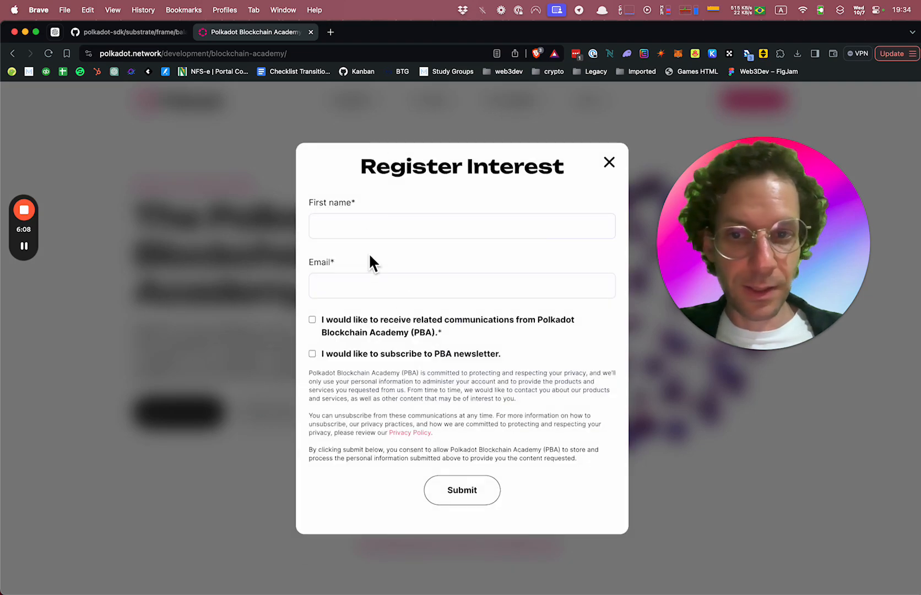
left_click(609, 162)
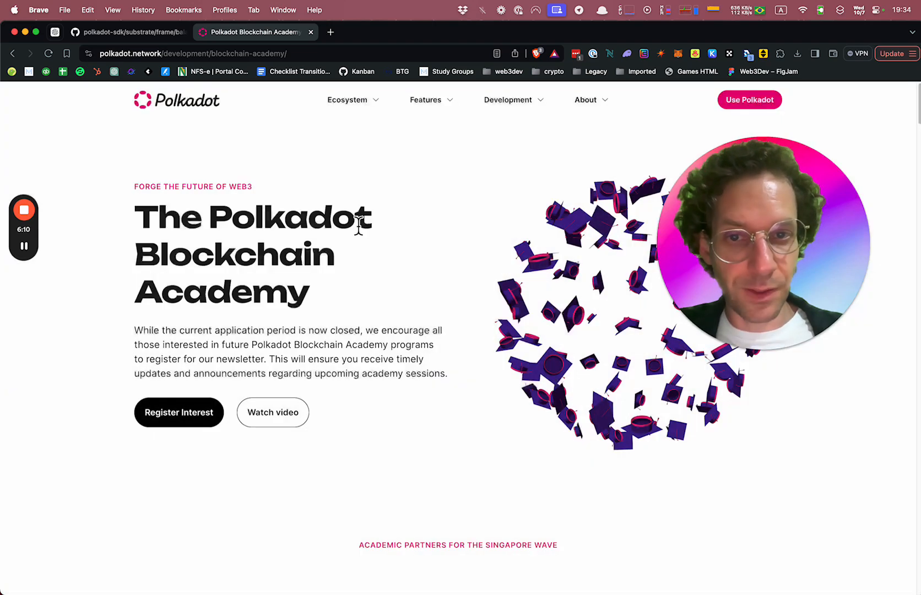
scroll("down", 3)
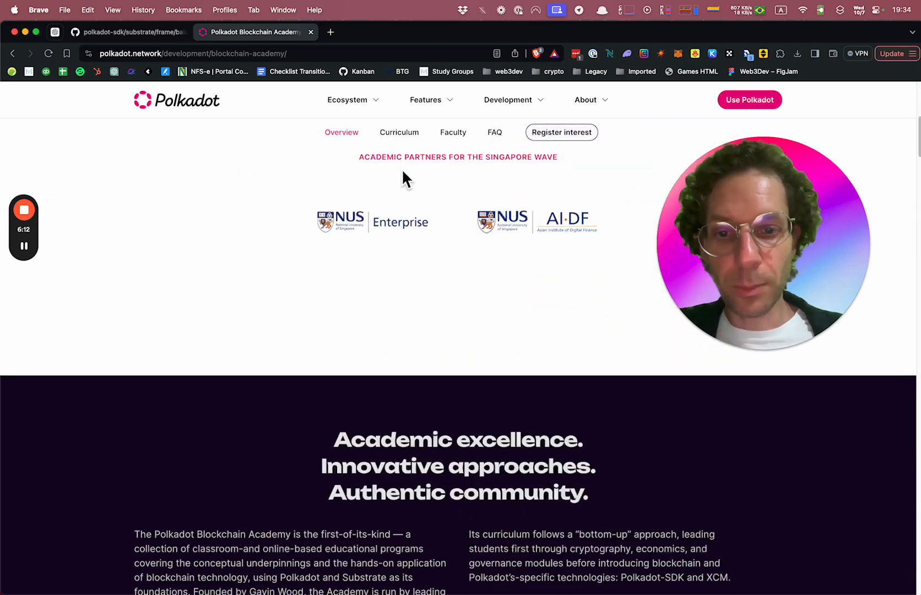
- Jump to Curriculum and scroll through Modules 1–7, Cryptography to Cumulus and Parachains
left_click(399, 132)
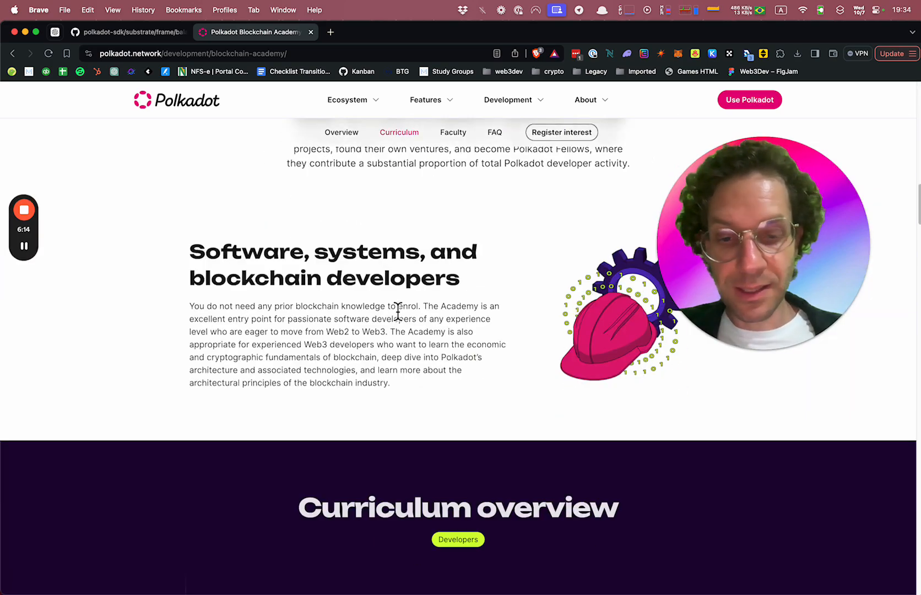
scroll("down", 3)
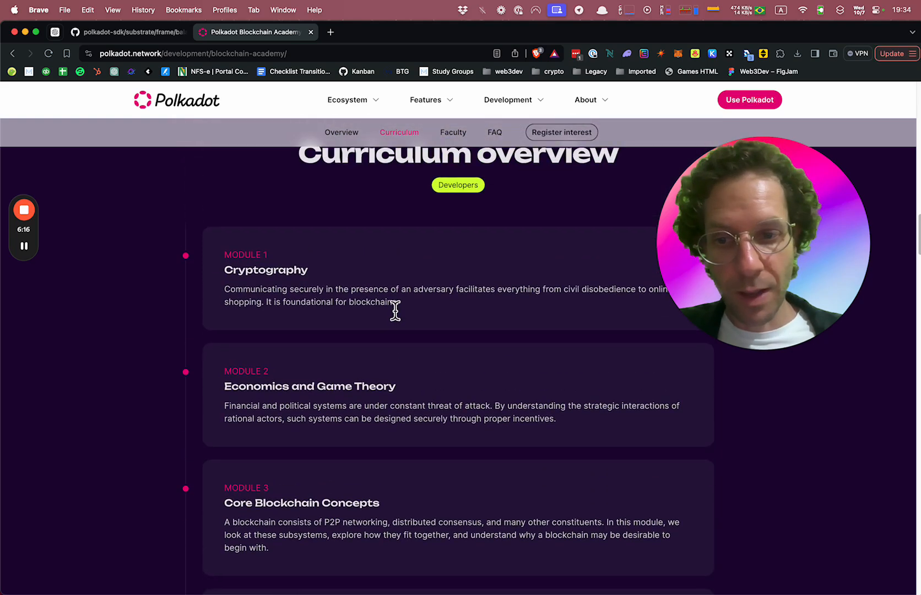
scroll("down", 3)
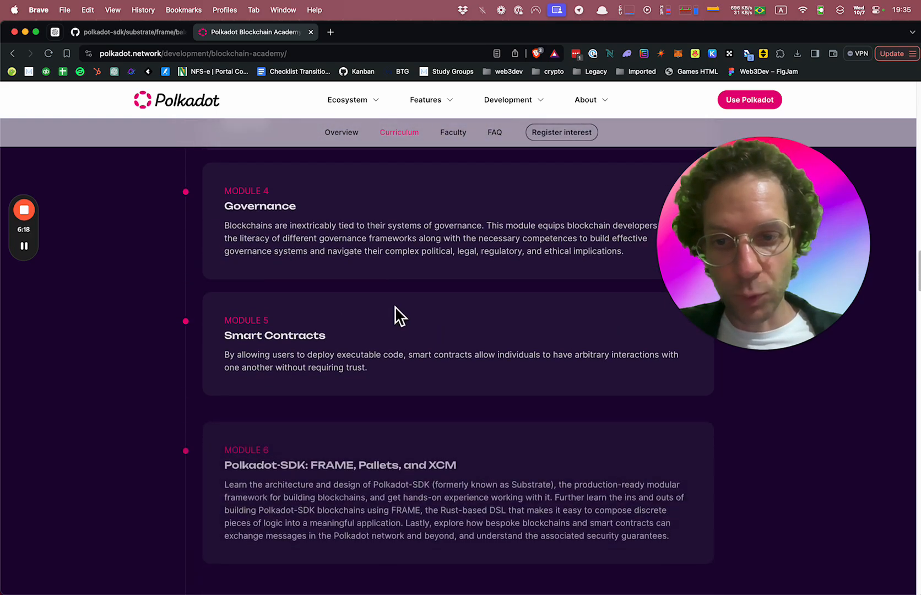
scroll("down", 3)
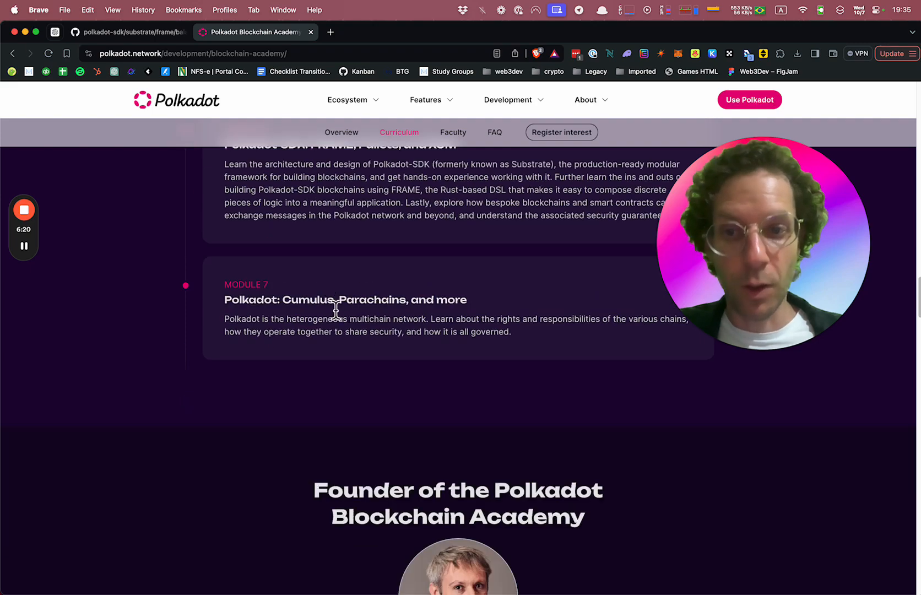
scroll("down", 3)
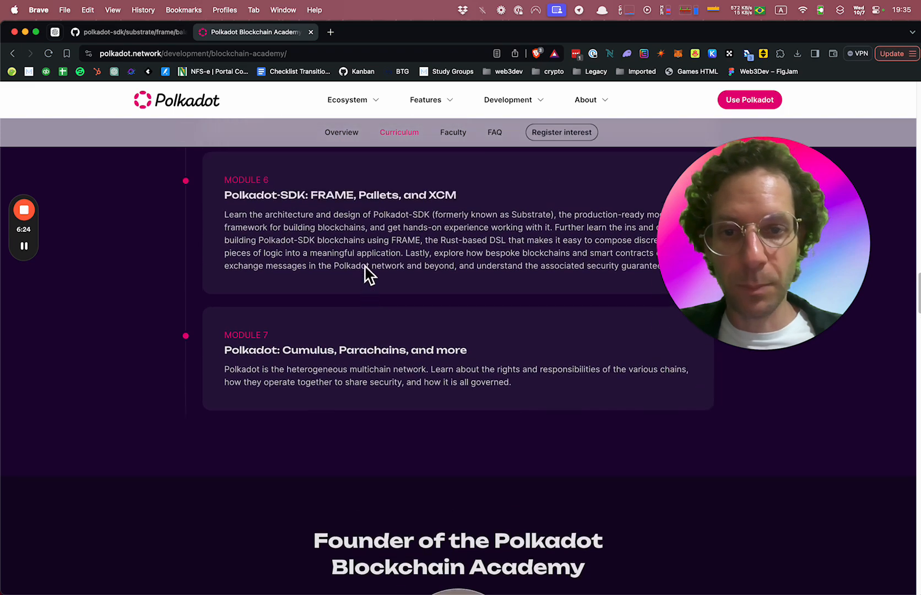
scroll("down", 3)
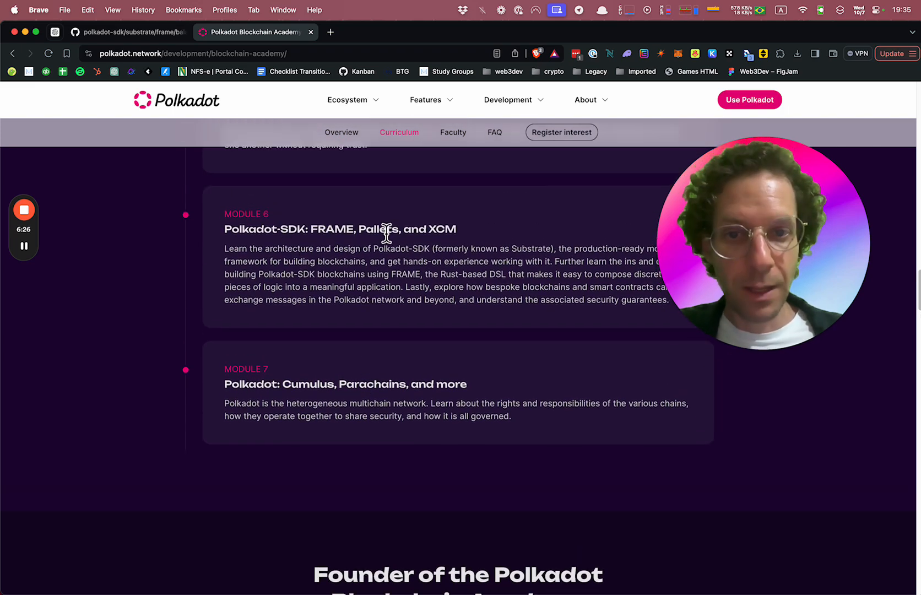
scroll("up", 3)
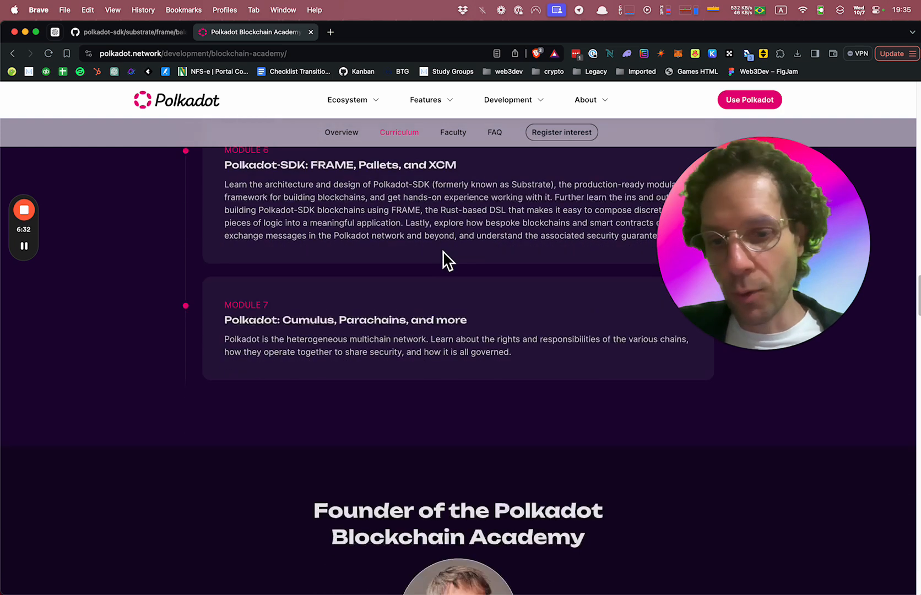
- Scroll past the Founder and past-faculty carousel to the Academy and Media Partners grids
scroll("down", 3)
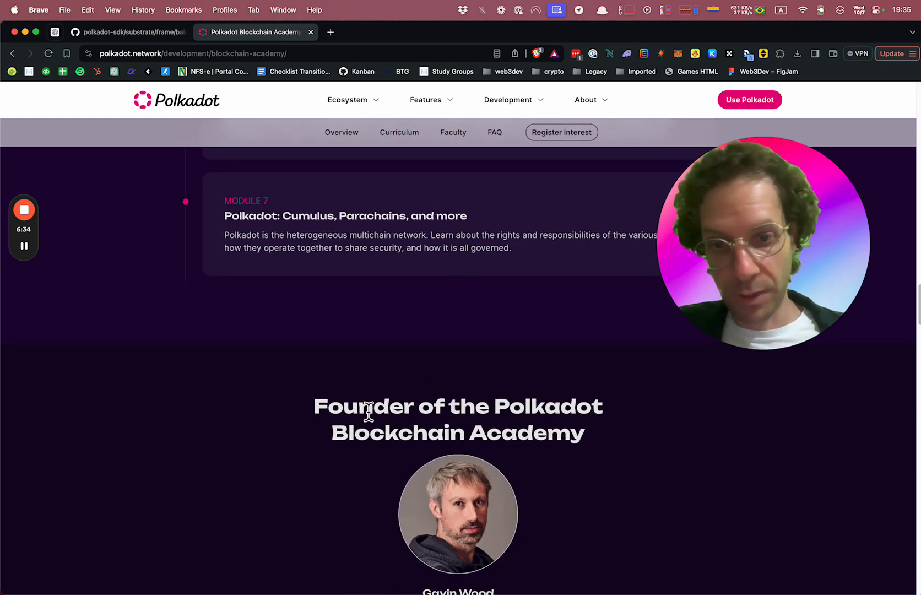
scroll("down", 3)
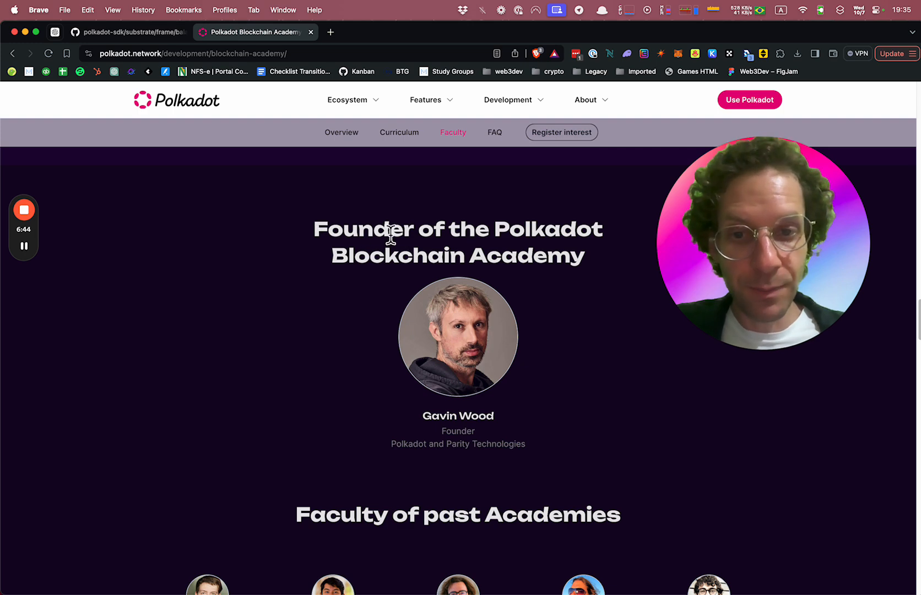
scroll("down", 3)
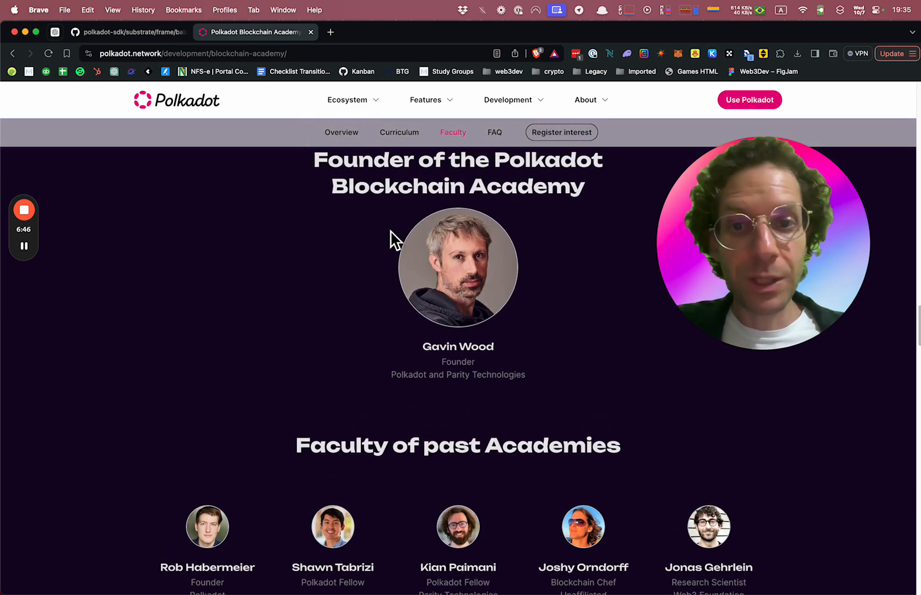
scroll("down", 3)
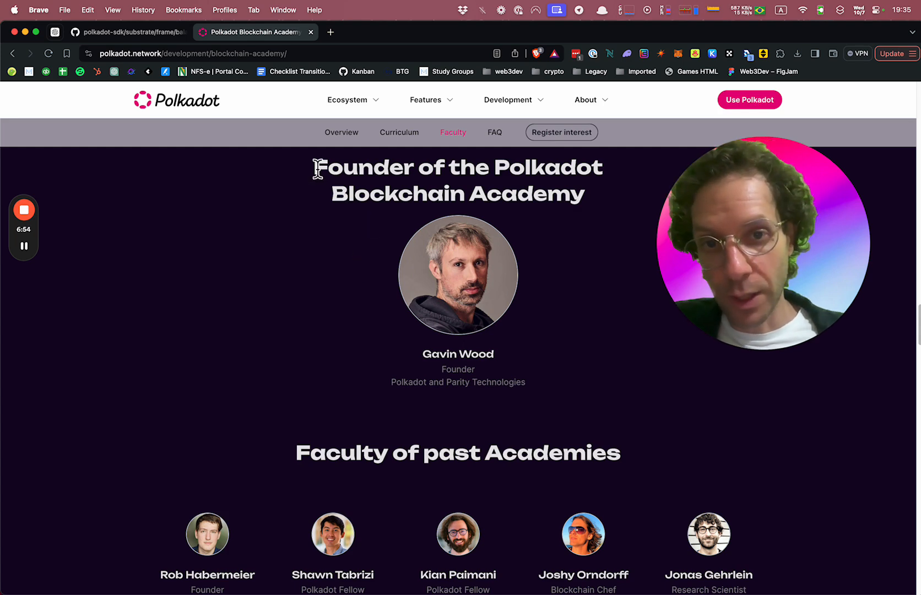
scroll("down", 3)
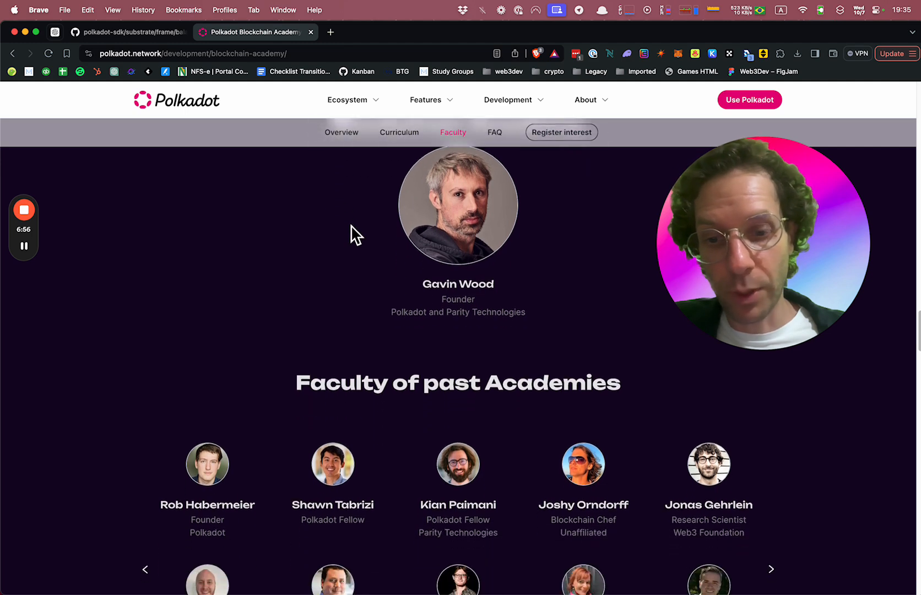
scroll("down", 3)
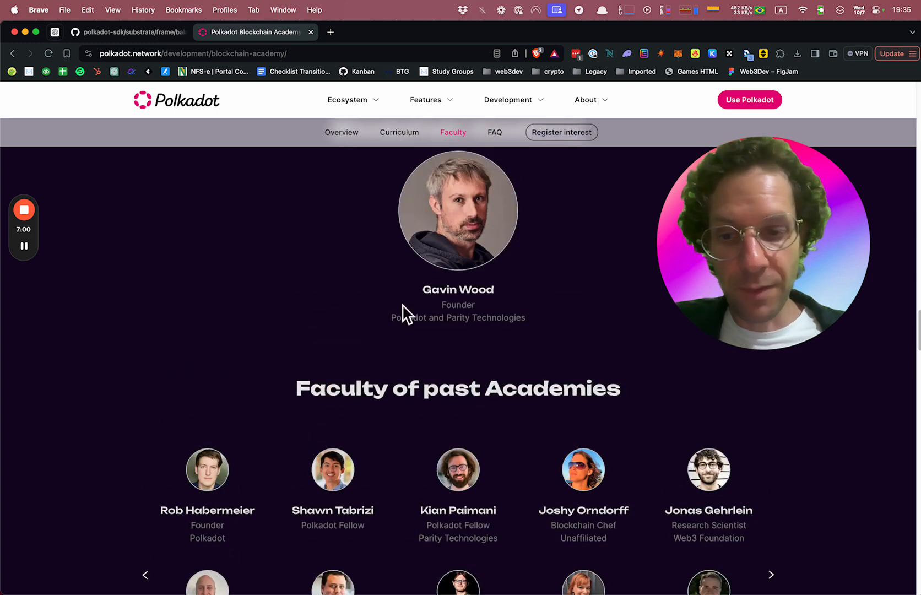
scroll("down", 3)
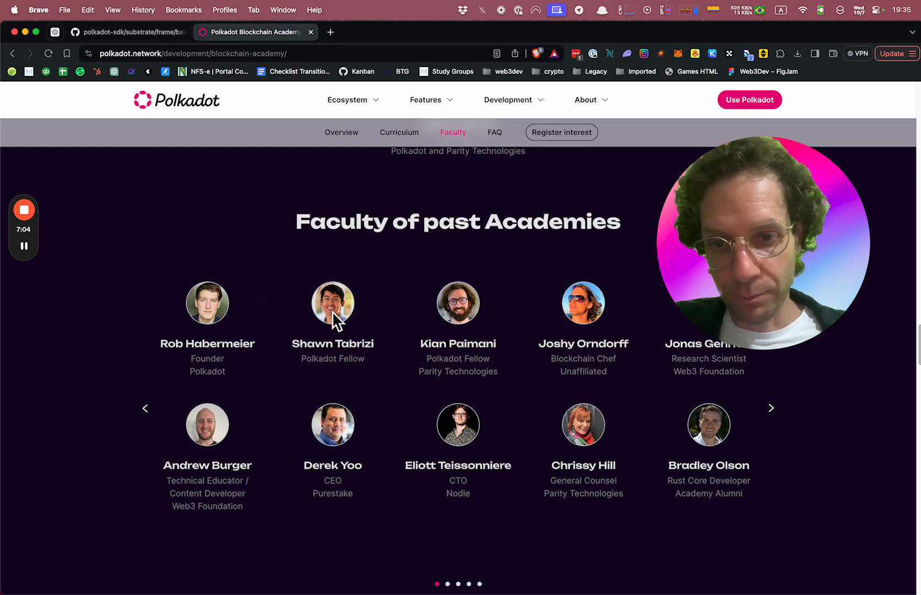
scroll("down", 3)
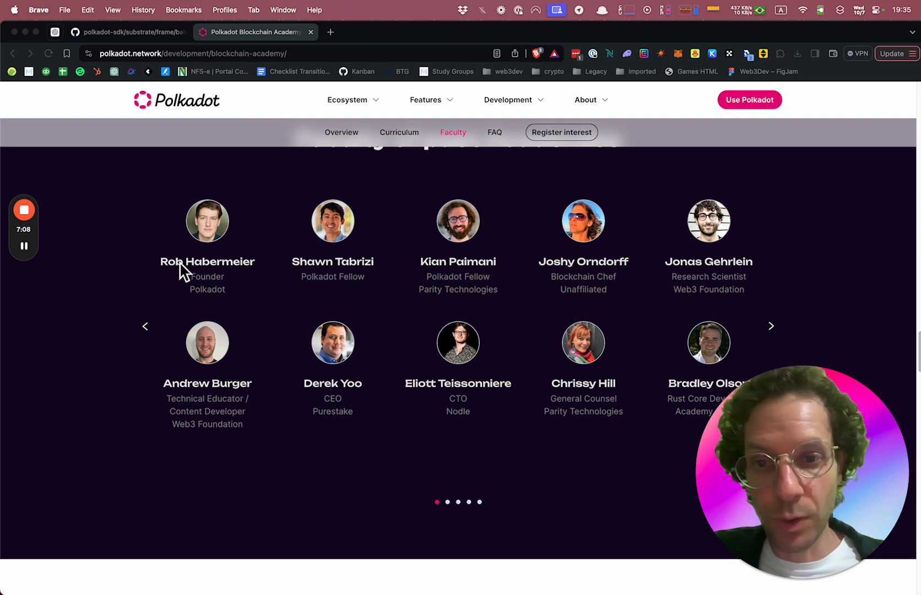
mouse_move(774, 333)
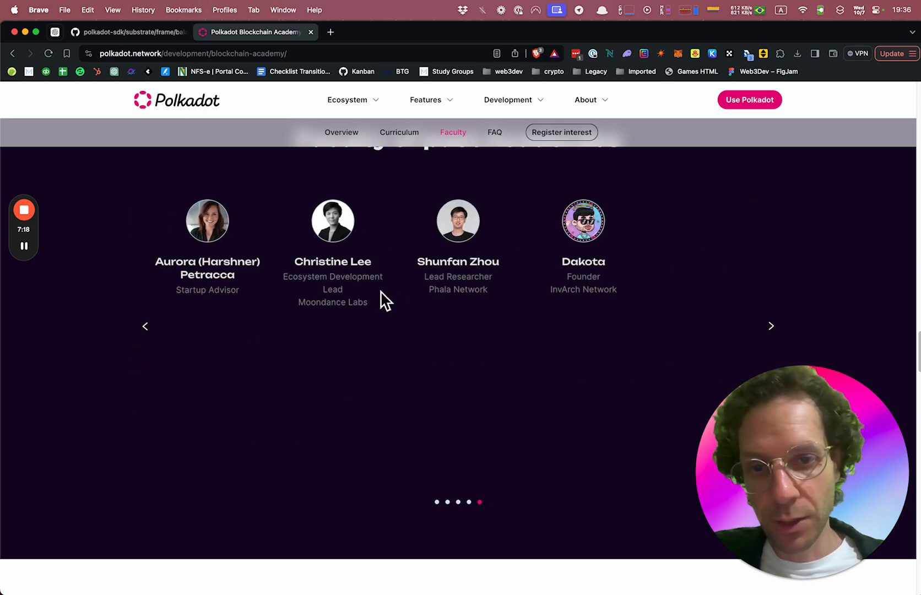
scroll("down", 3)
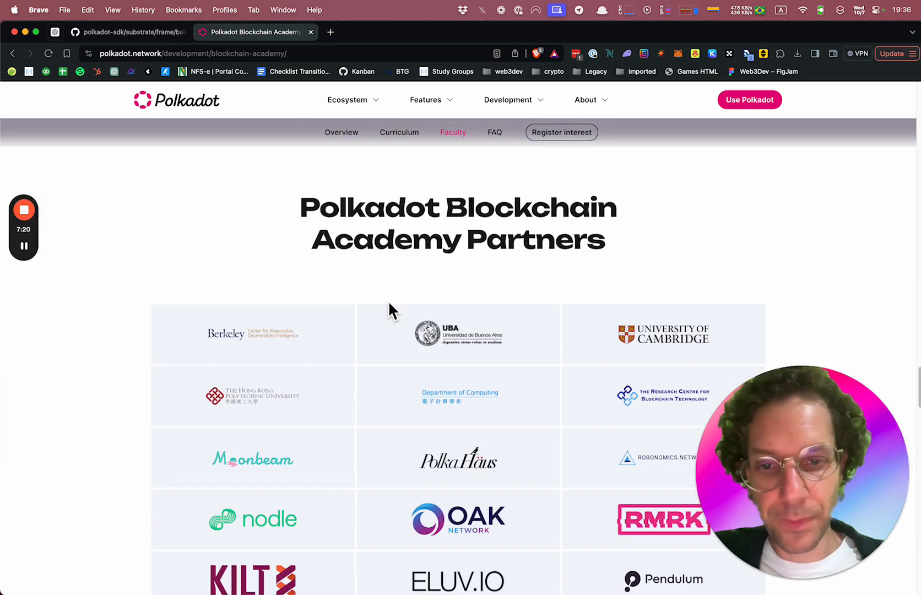
scroll("down", 3)
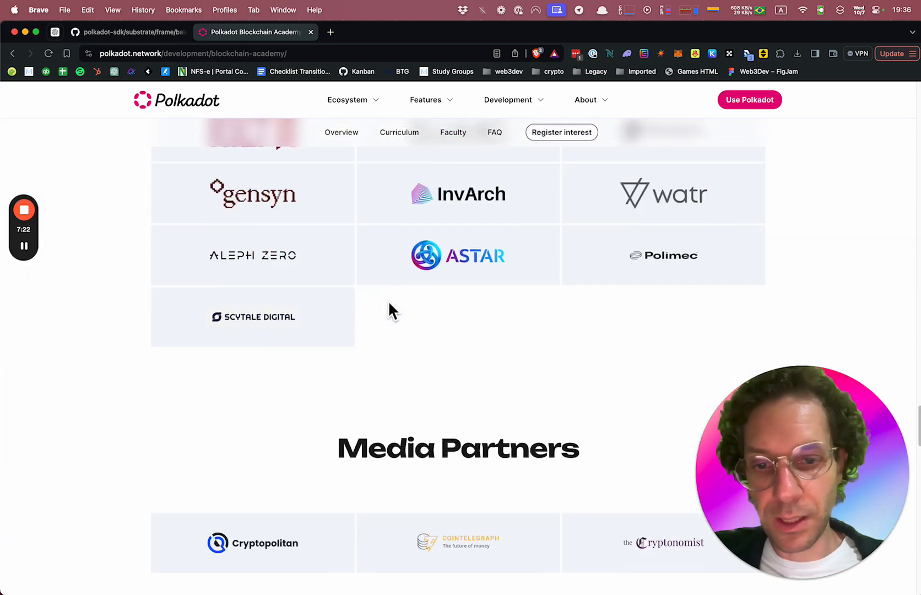